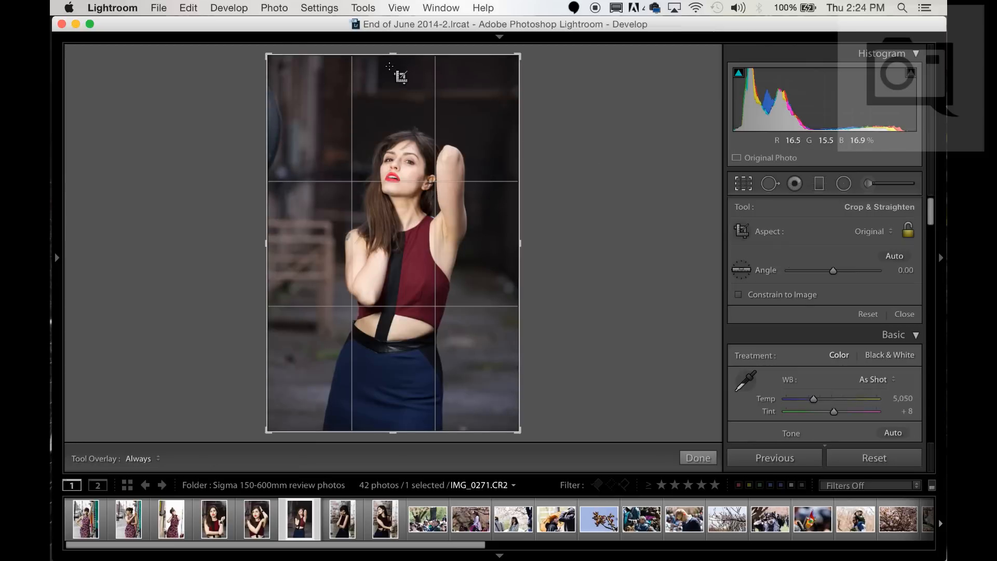
- Tighten and reposition the 5 x 7 crop box around the woman
left_click_drag(267, 54, 285, 69)
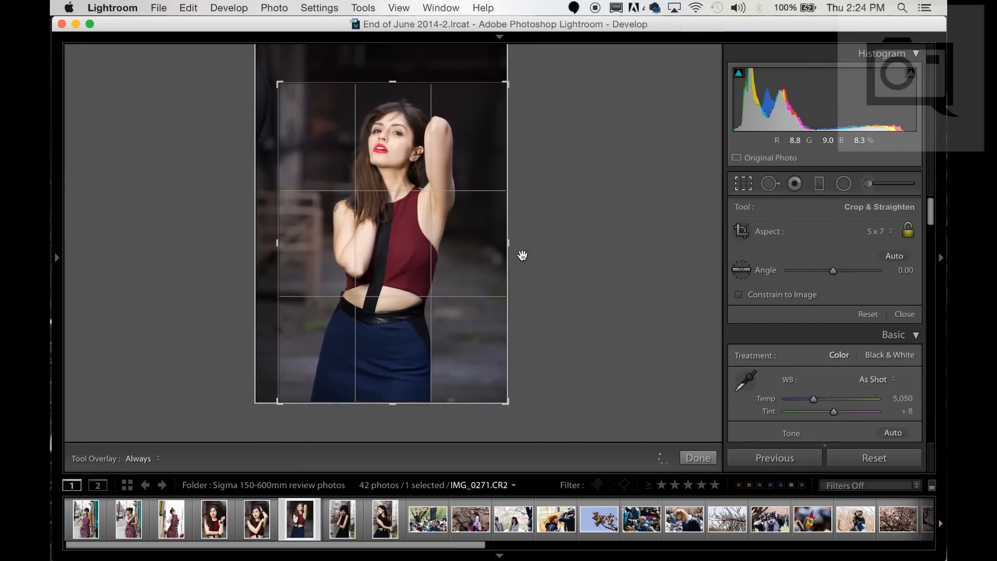
left_click_drag(507, 243, 522, 248)
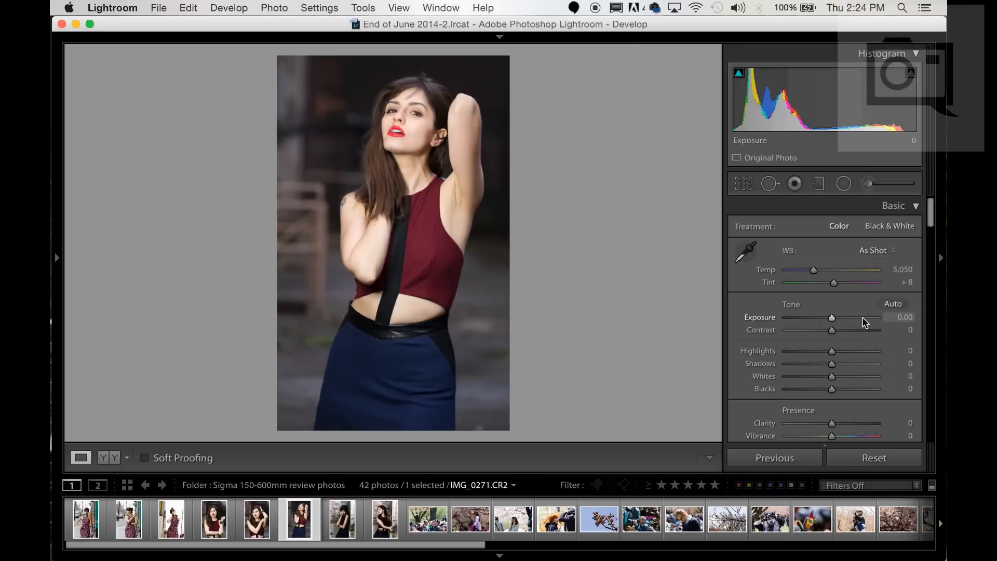
- Scroll the Develop panel down past Basic, Tone Curve and HSL to Camera Calibration
scroll("down", 3)
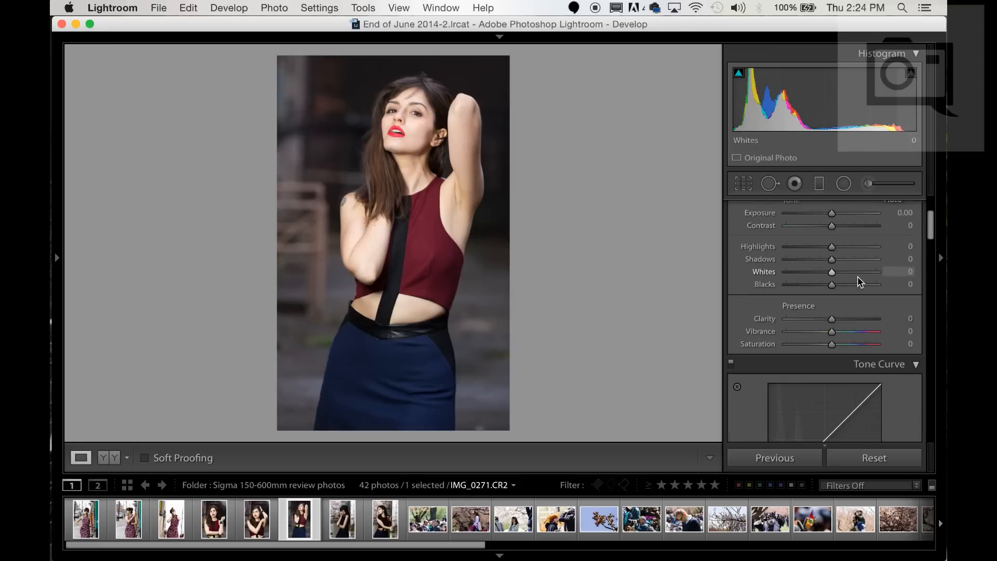
scroll("down", 3)
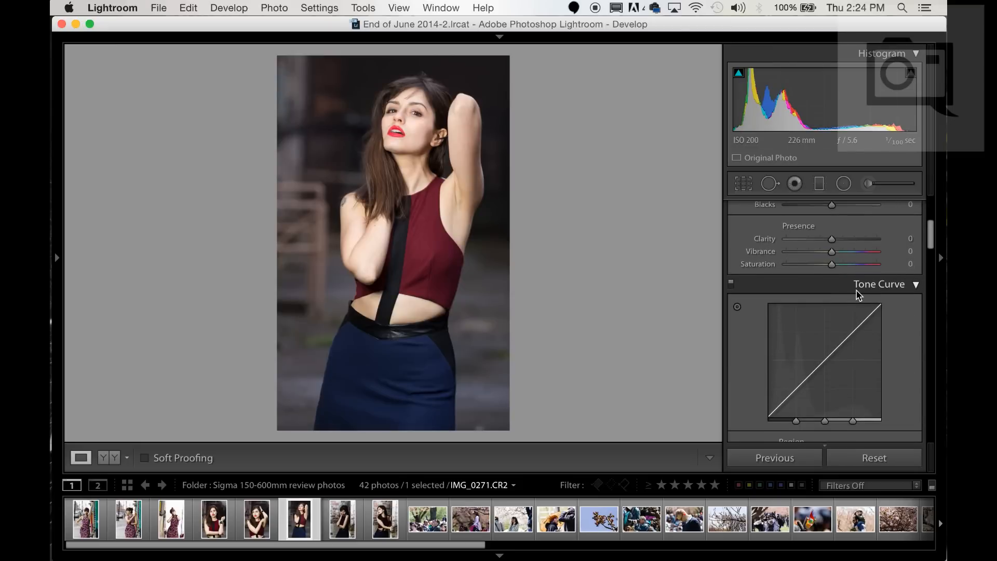
scroll("down", 3)
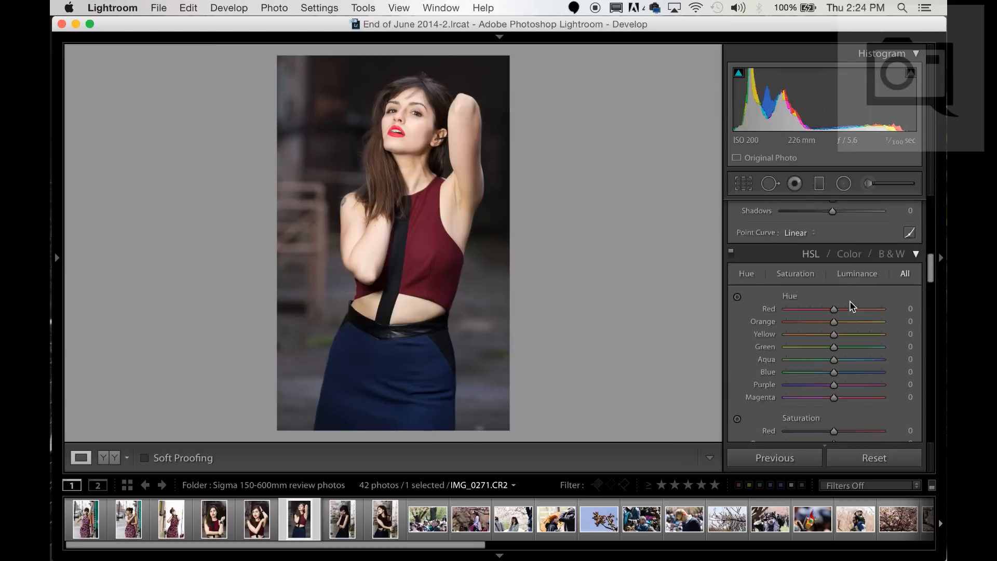
scroll("down", 3)
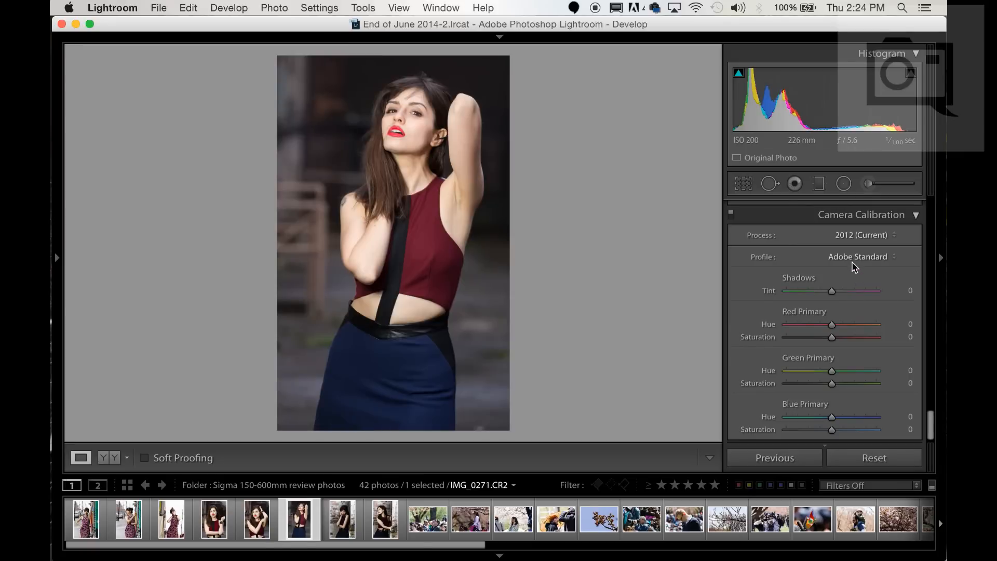
- Choose Camera Portrait from the Profile list in Camera Calibration
left_click(858, 257)
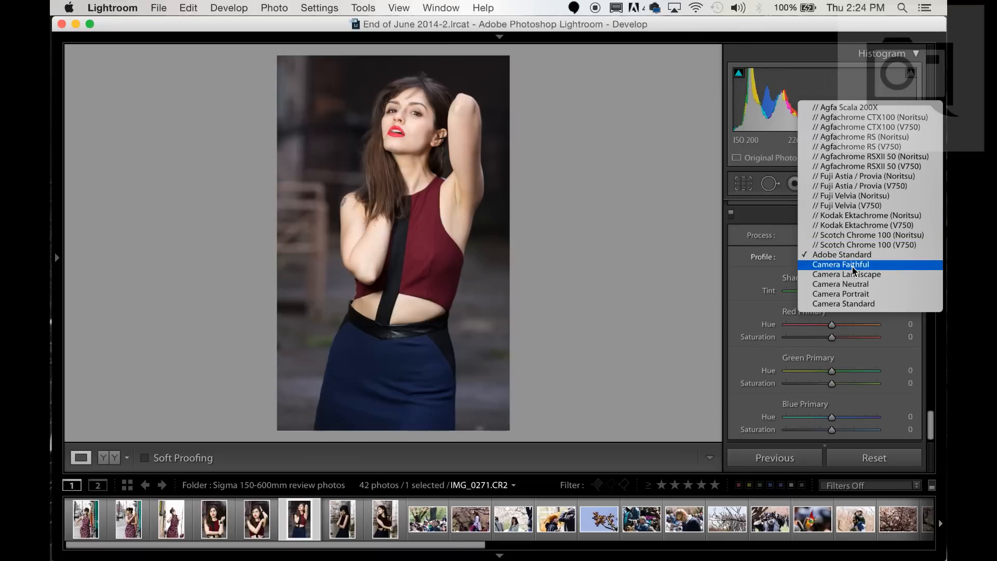
mouse_move(854, 274)
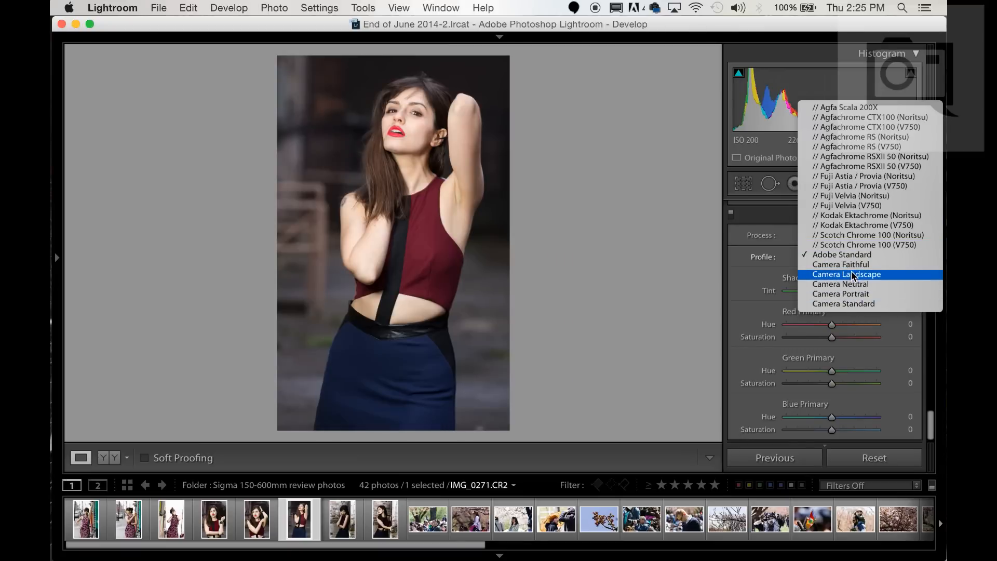
mouse_move(841, 293)
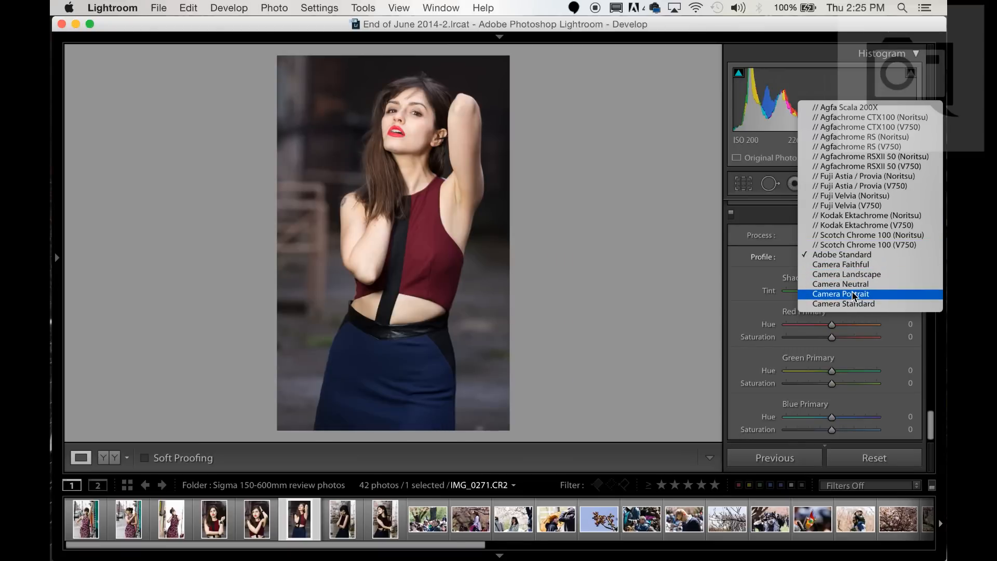
left_click(841, 293)
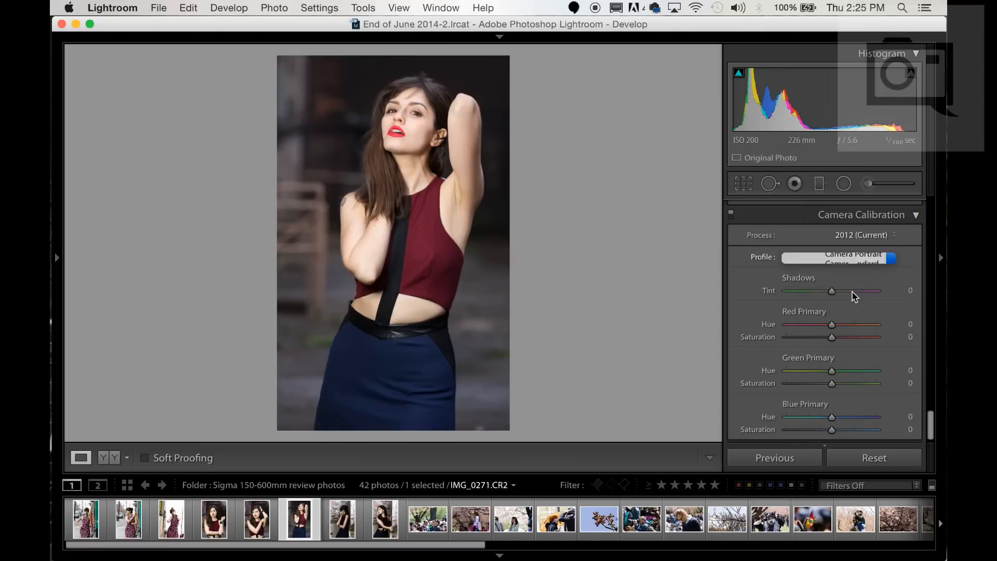
left_click(859, 257)
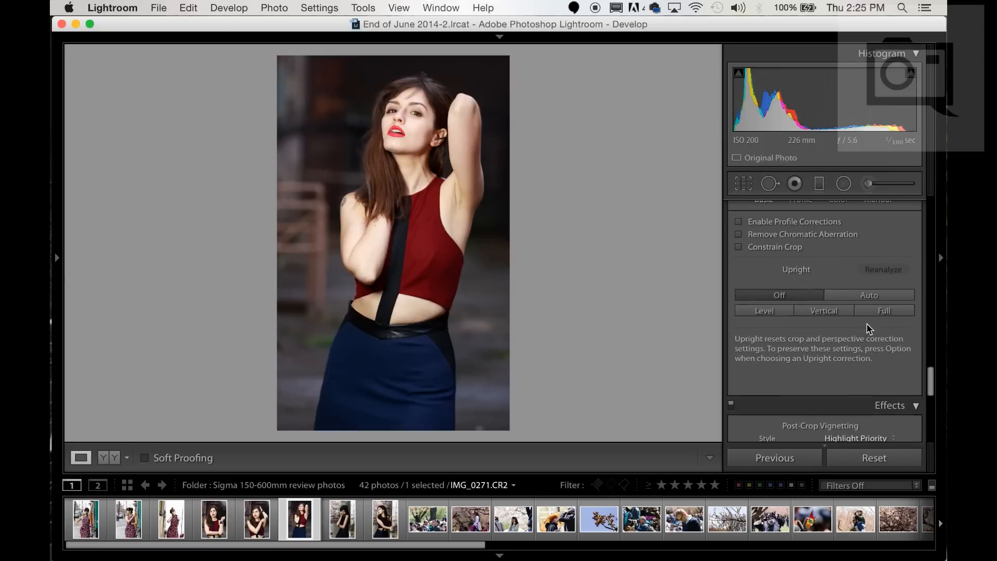
- Tick Enable Profile Corrections in the Lens Corrections Basic tab
scroll("down", 3)
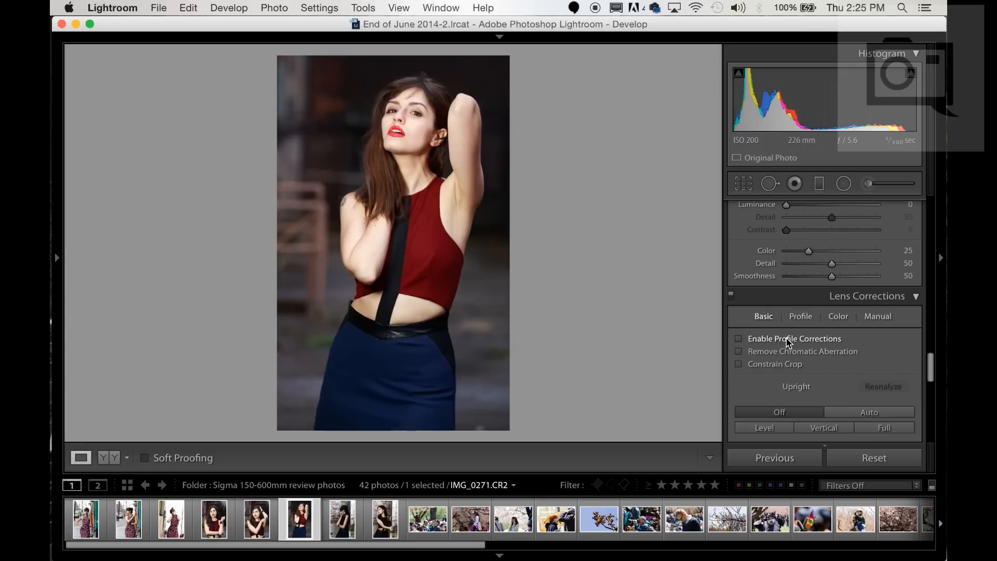
left_click(737, 339)
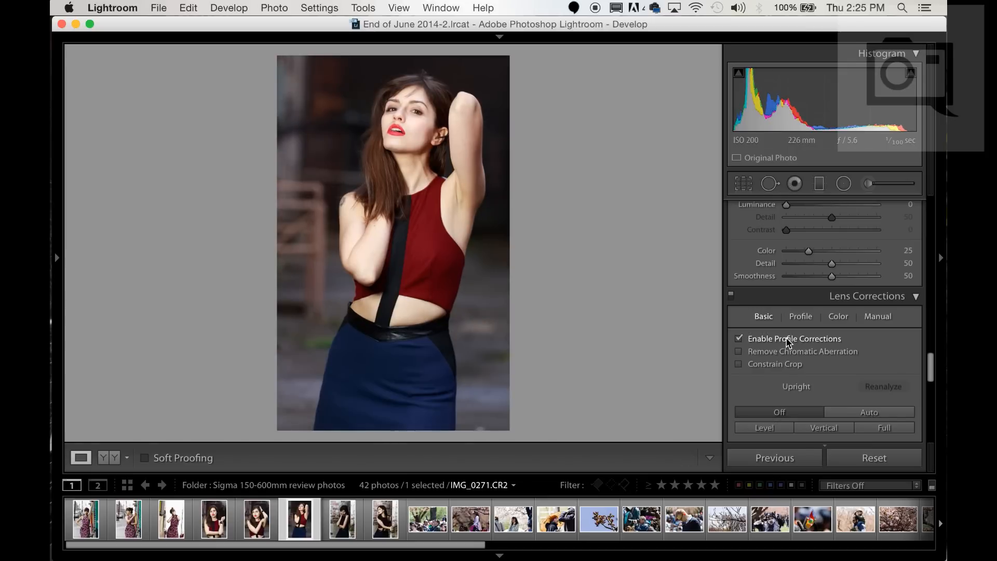
left_click(739, 338)
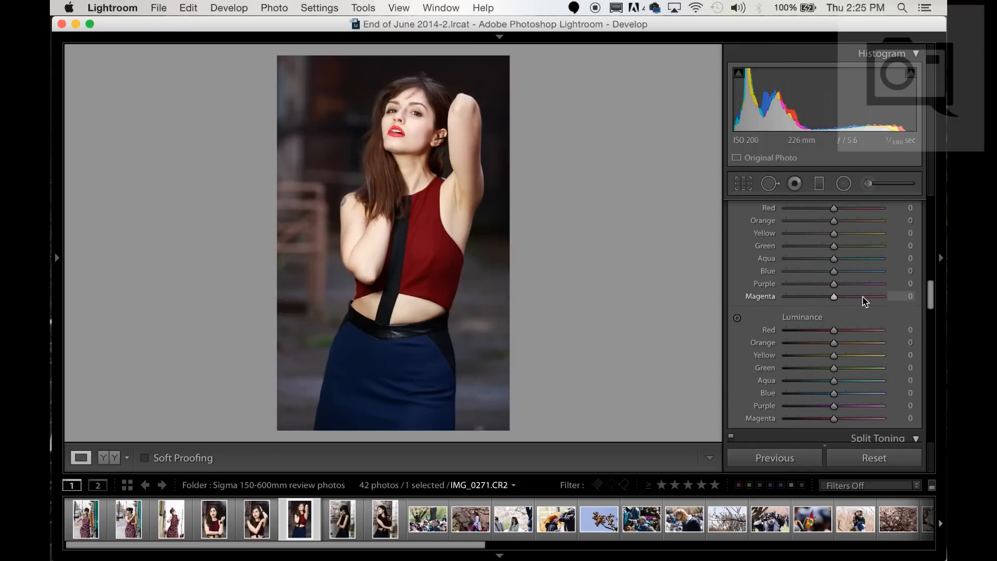
left_click(904, 207)
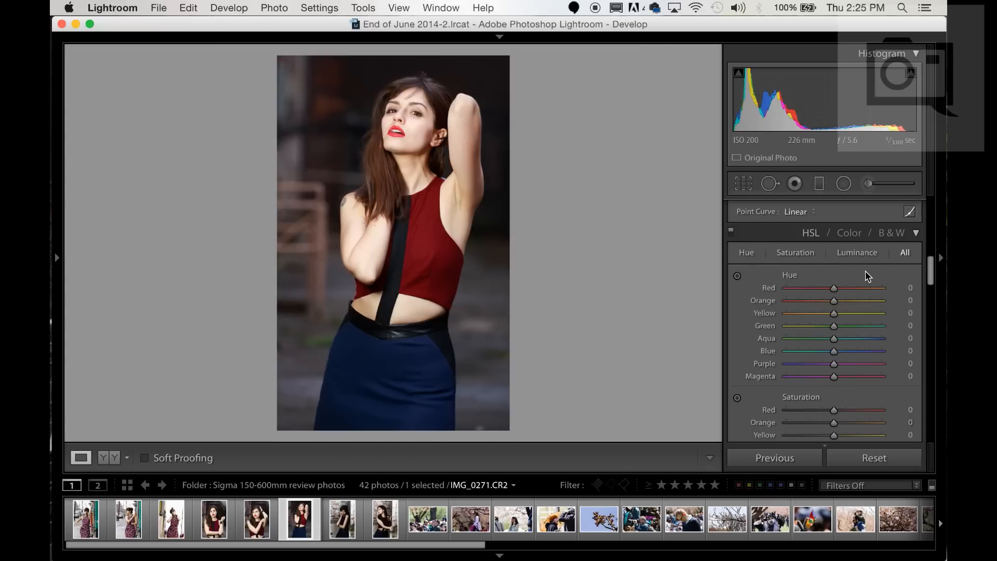
left_click(746, 249)
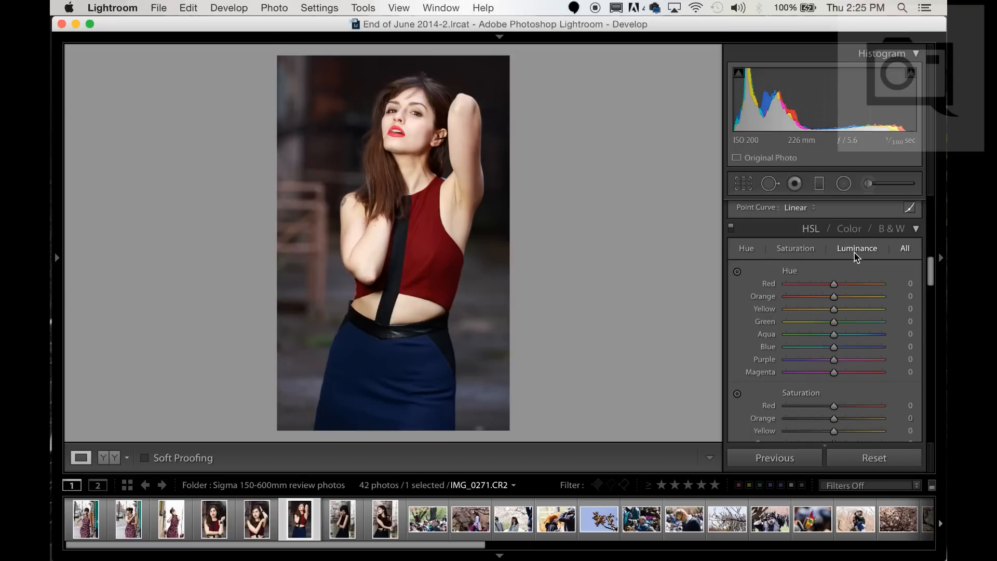
scroll("down", 3)
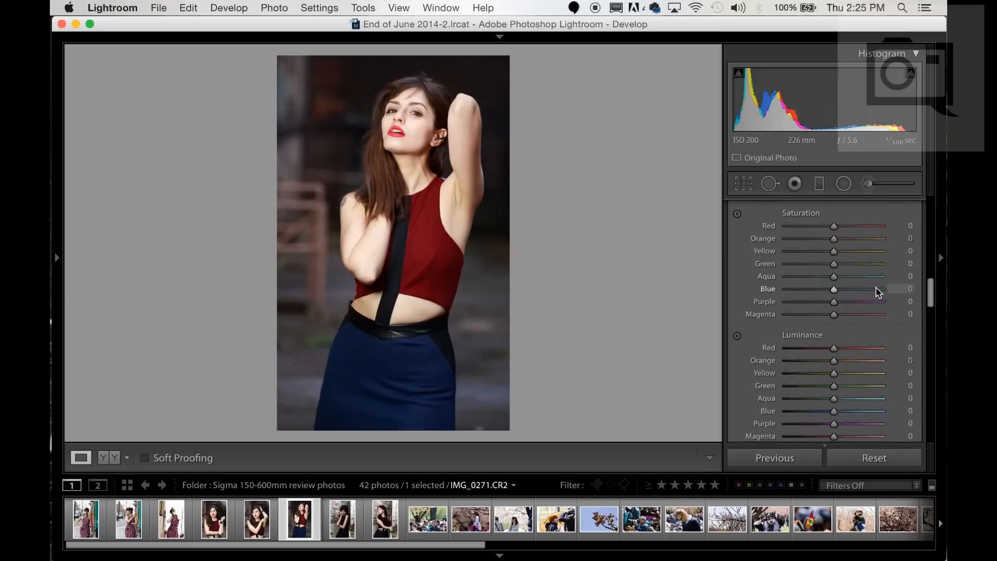
scroll("down", 3)
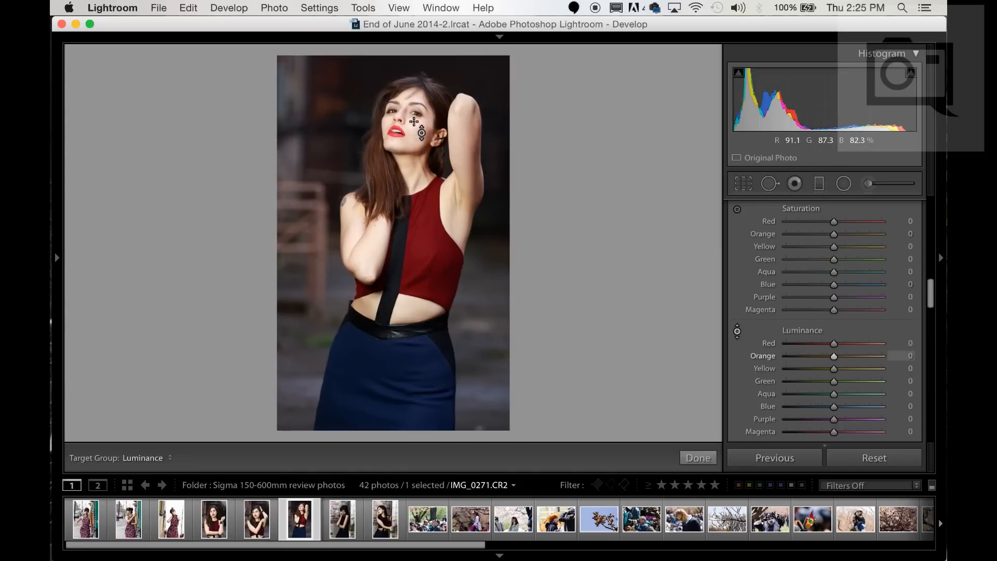
mouse_move(477, 158)
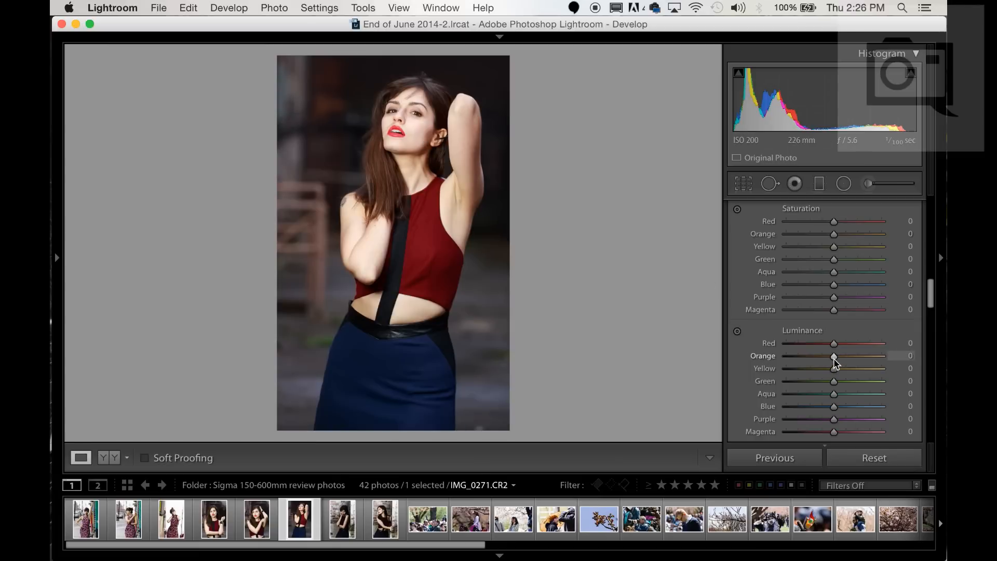
- Test orange luminance at its extremes and settle it at +22
left_click_drag(834, 356, 882, 355)
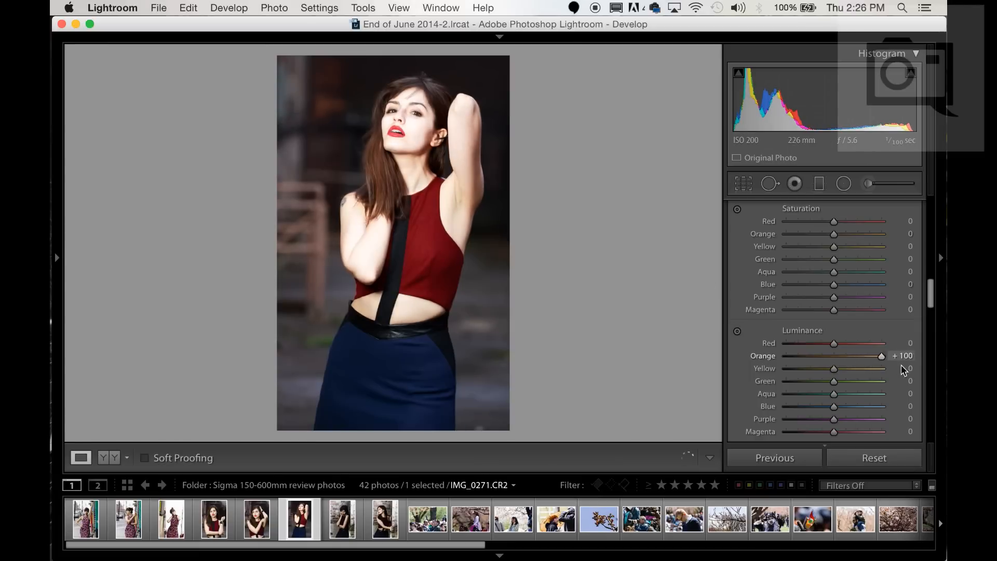
left_click_drag(881, 356, 846, 355)
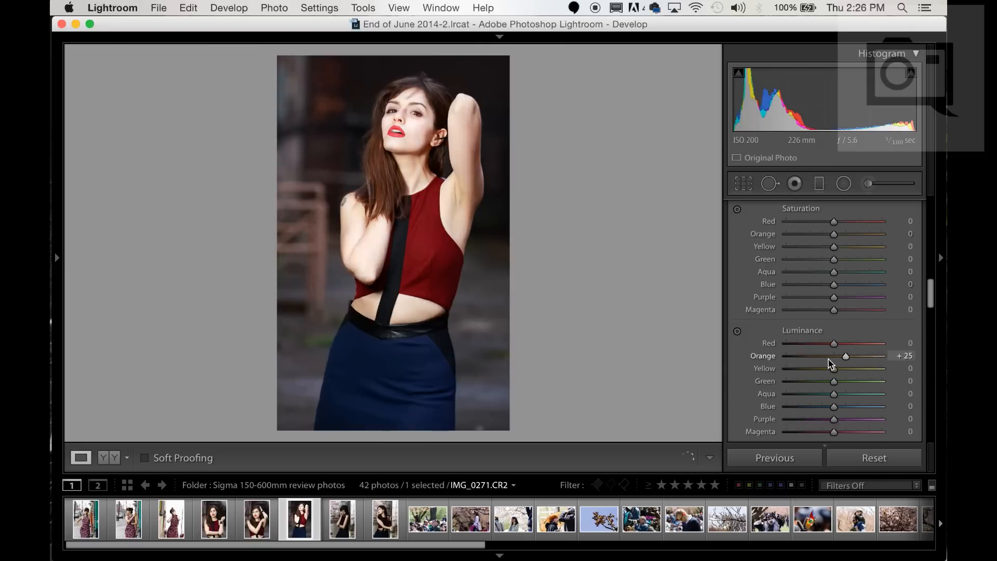
left_click_drag(846, 355, 784, 355)
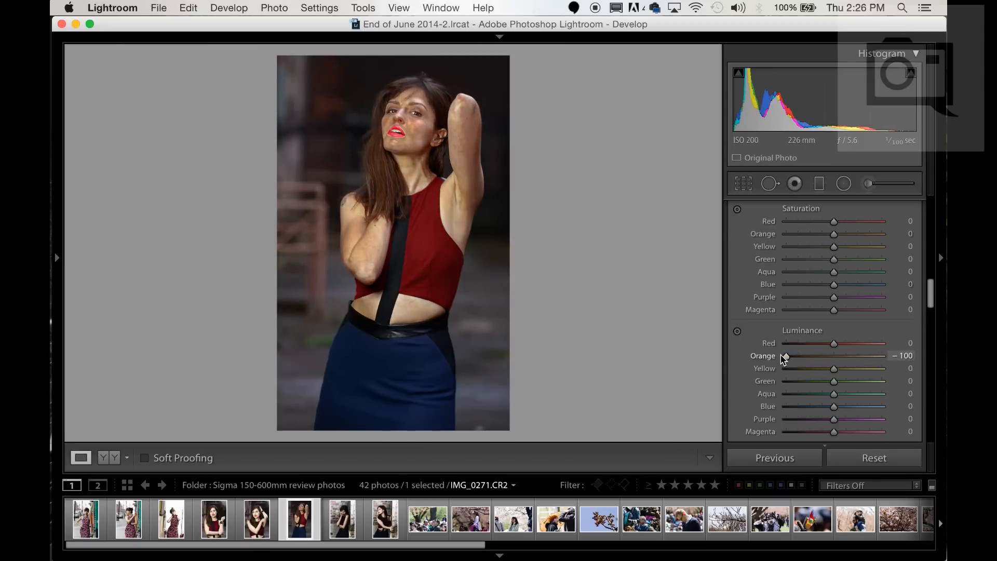
left_click_drag(792, 355, 846, 356)
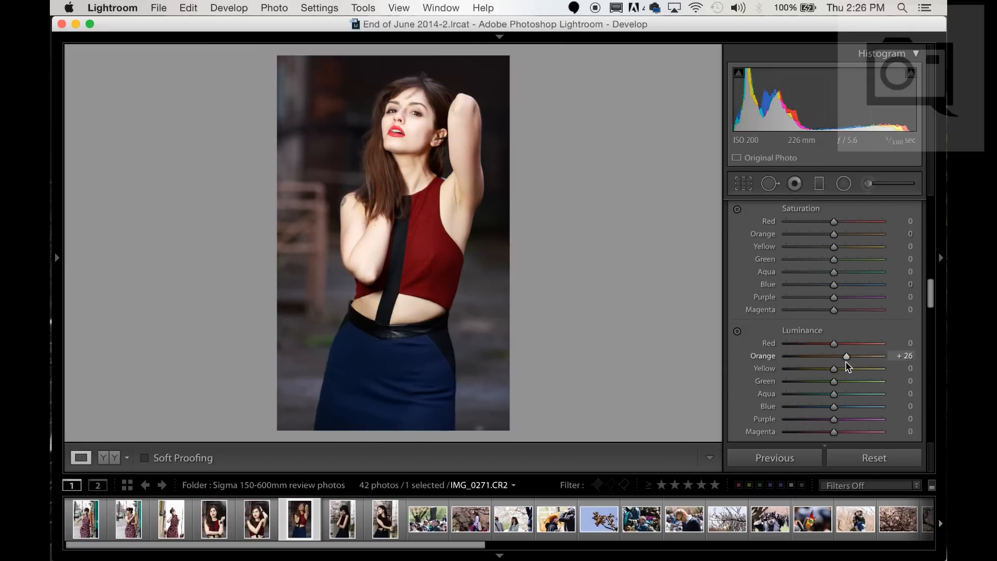
left_click_drag(847, 356, 844, 357)
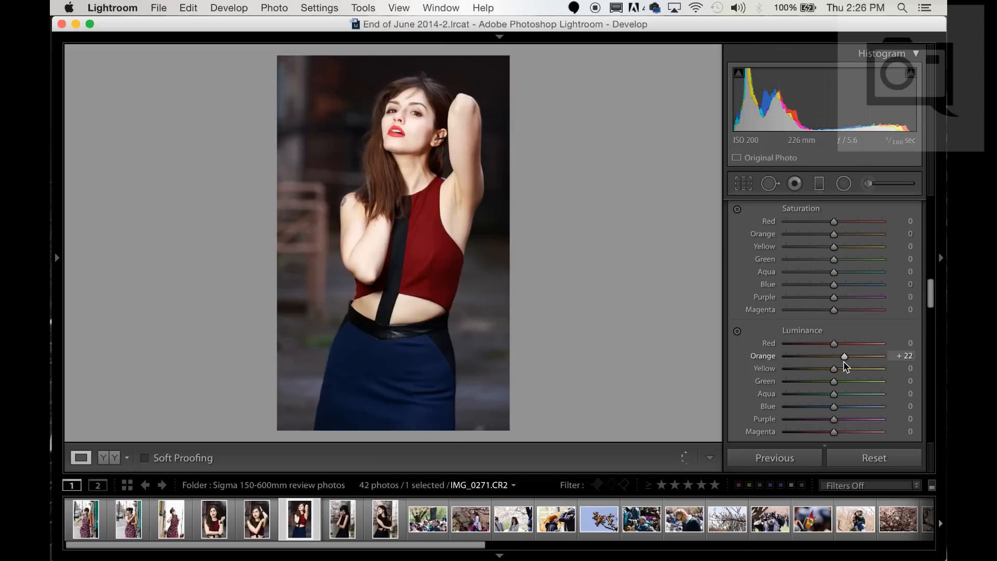
- Raise red luminance to +32 and blue luminance to +23 after previewing higher values
left_click_drag(834, 343, 851, 343)
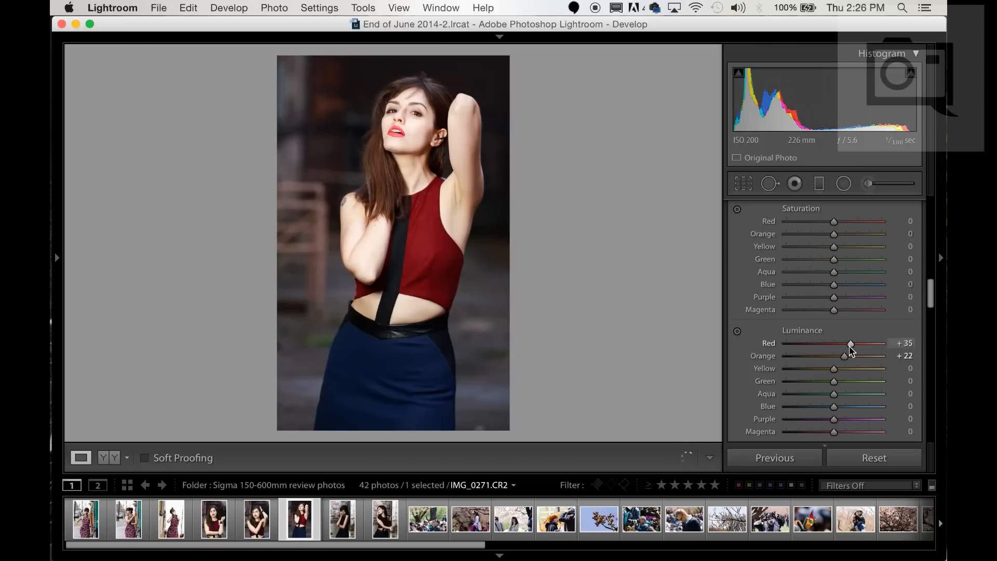
left_click_drag(851, 343, 877, 342)
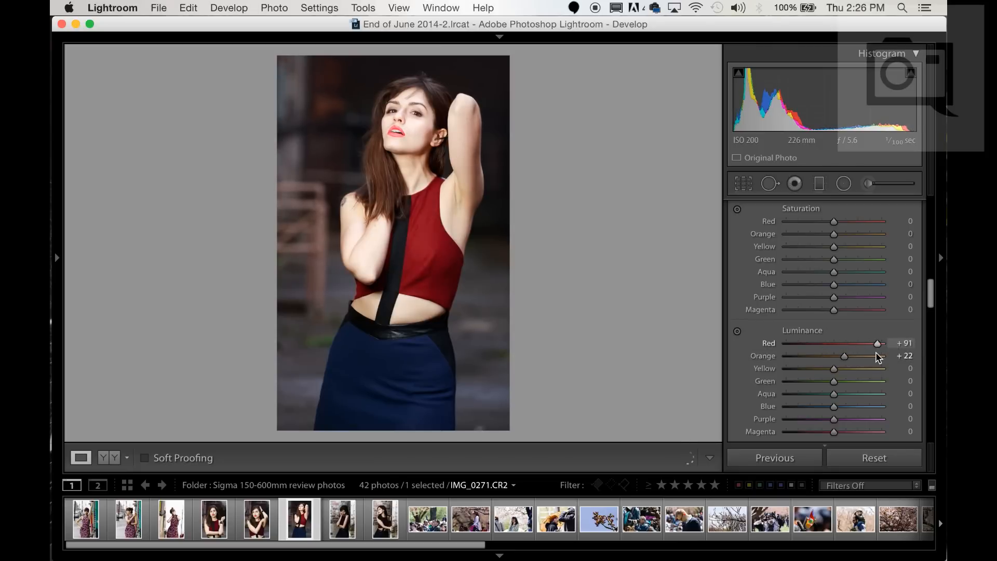
left_click_drag(877, 343, 849, 343)
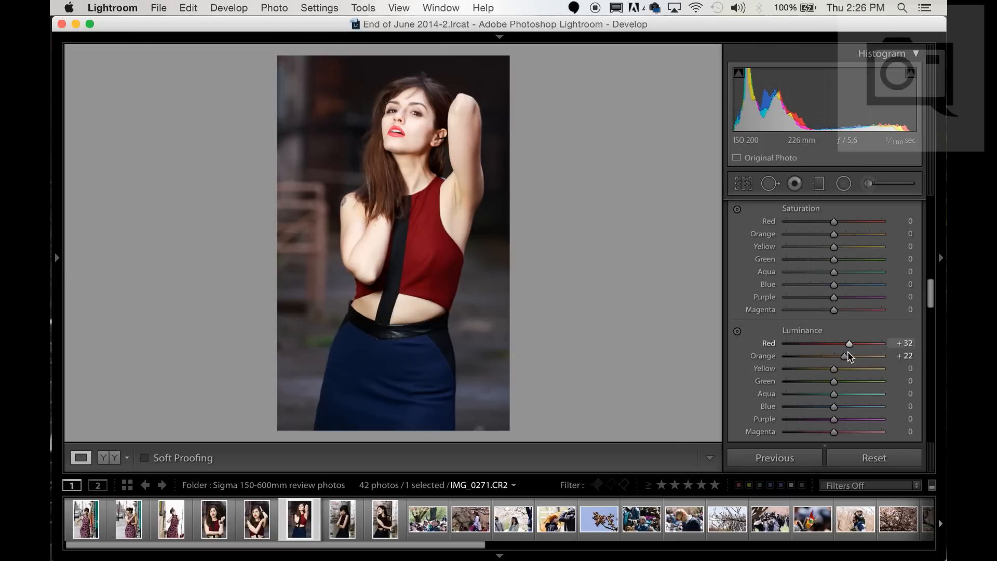
scroll("down", 3)
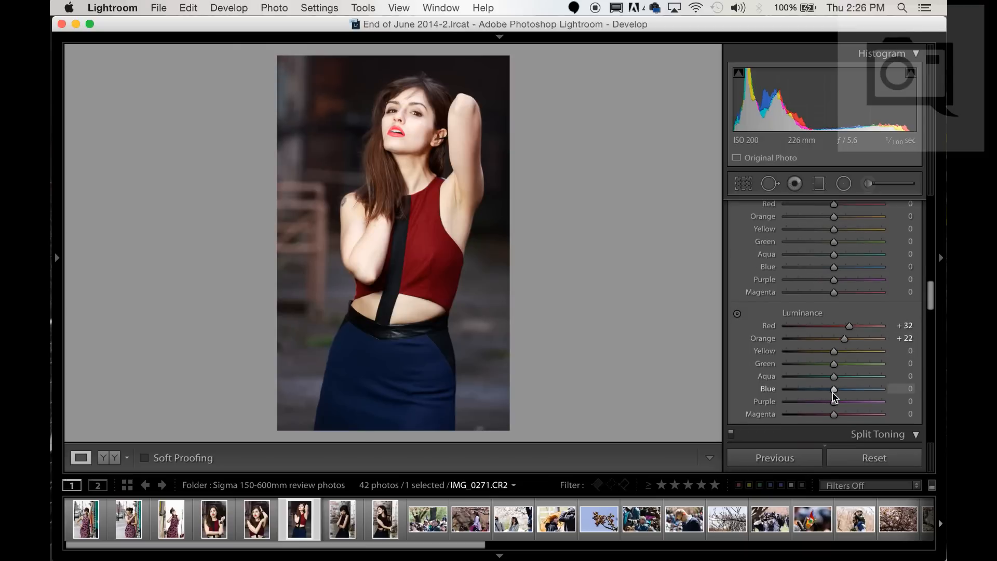
left_click_drag(834, 389, 871, 388)
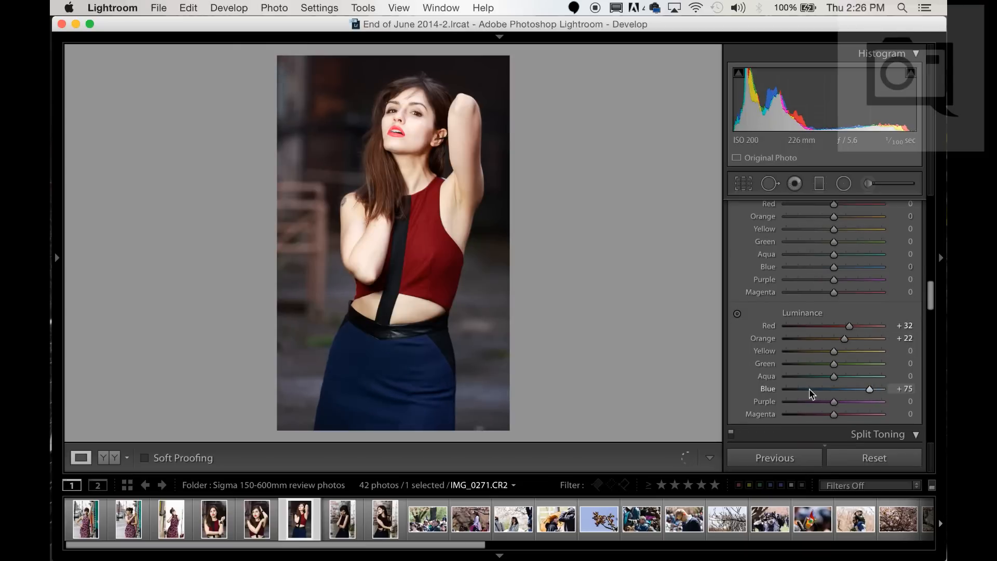
left_click_drag(870, 388, 846, 388)
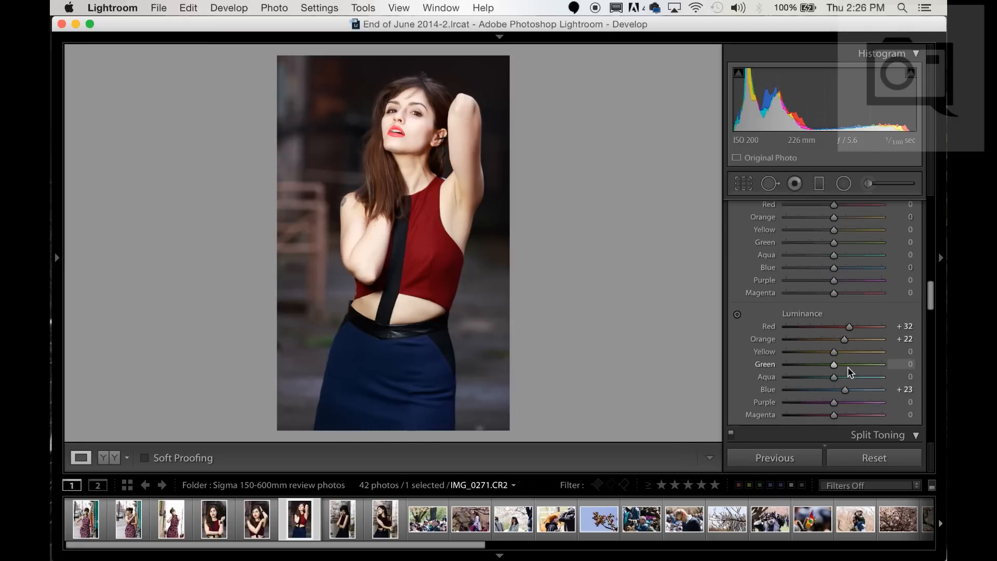
- Set blue saturation to +78 and red saturation to +38 after previewing the maximums
scroll("down", 3)
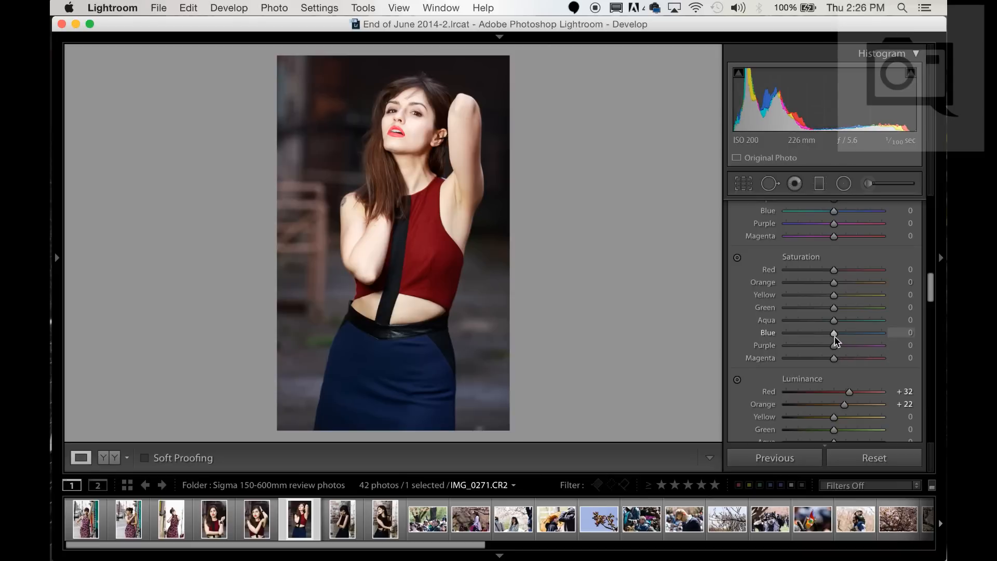
left_click_drag(834, 333, 882, 333)
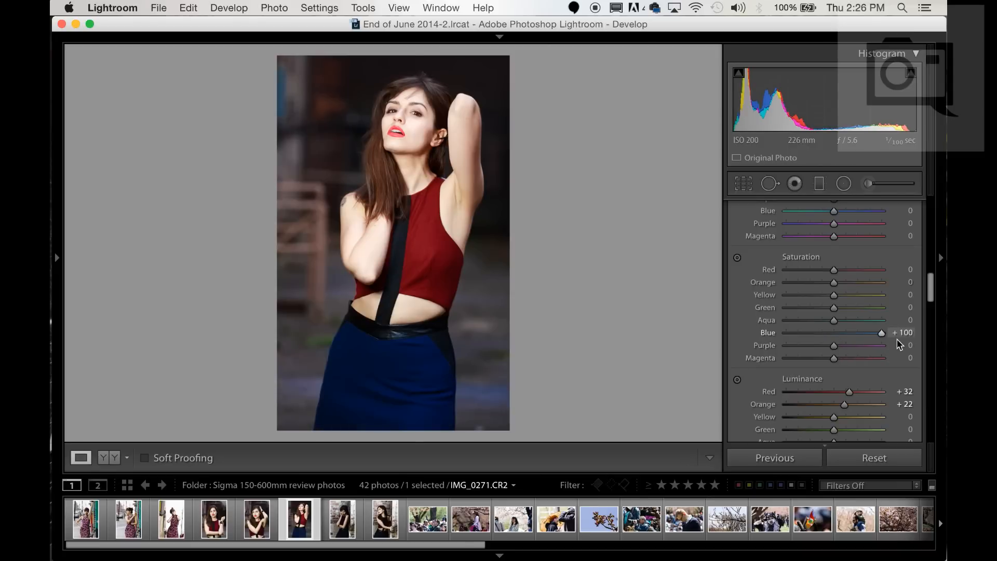
left_click_drag(882, 332, 872, 332)
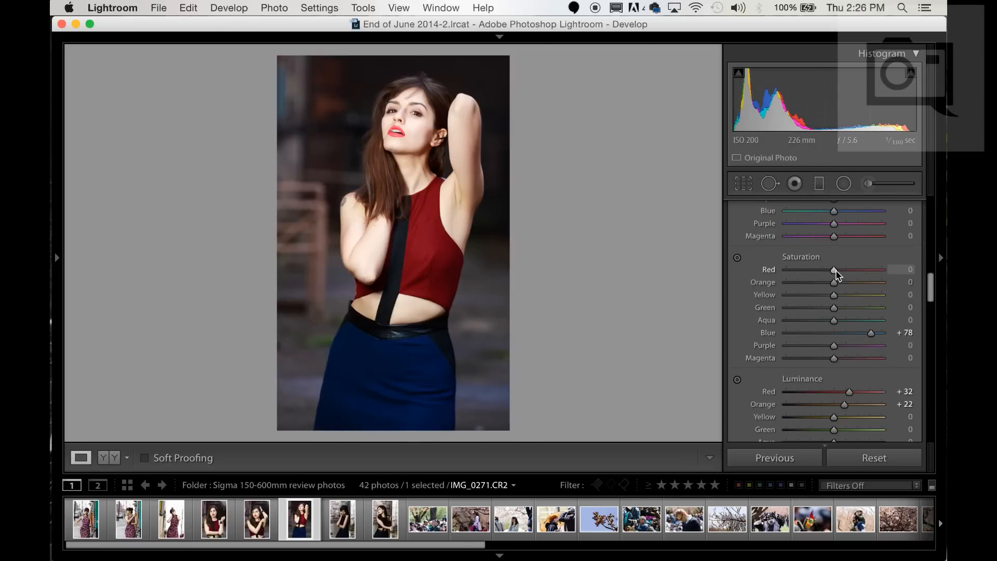
left_click_drag(835, 270, 876, 269)
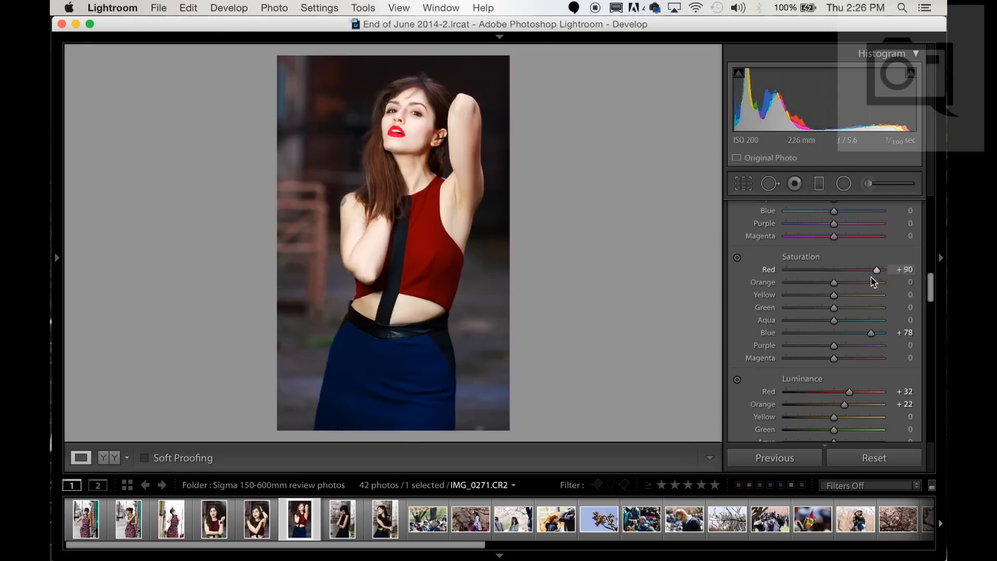
left_click_drag(876, 269, 882, 270)
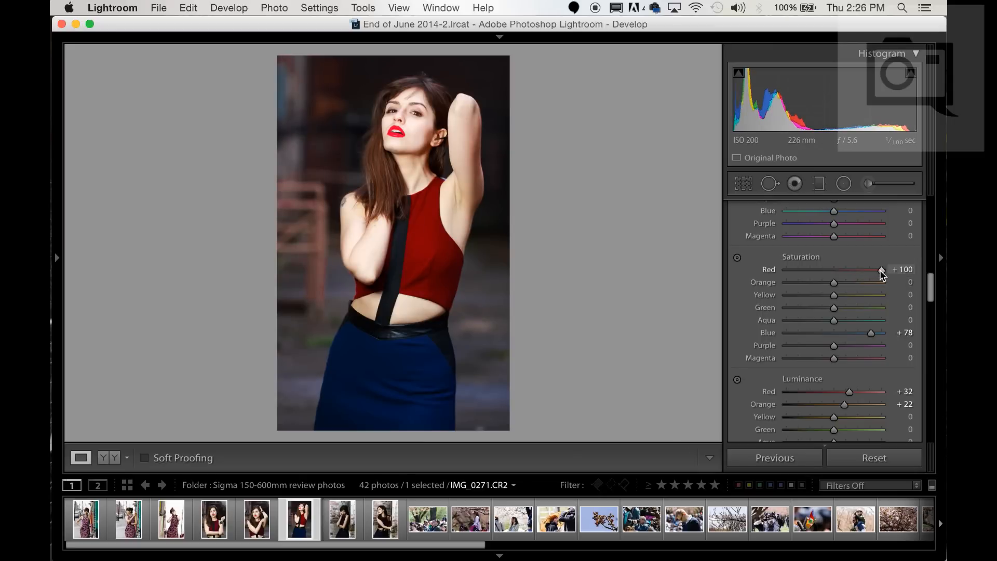
left_click_drag(882, 269, 852, 269)
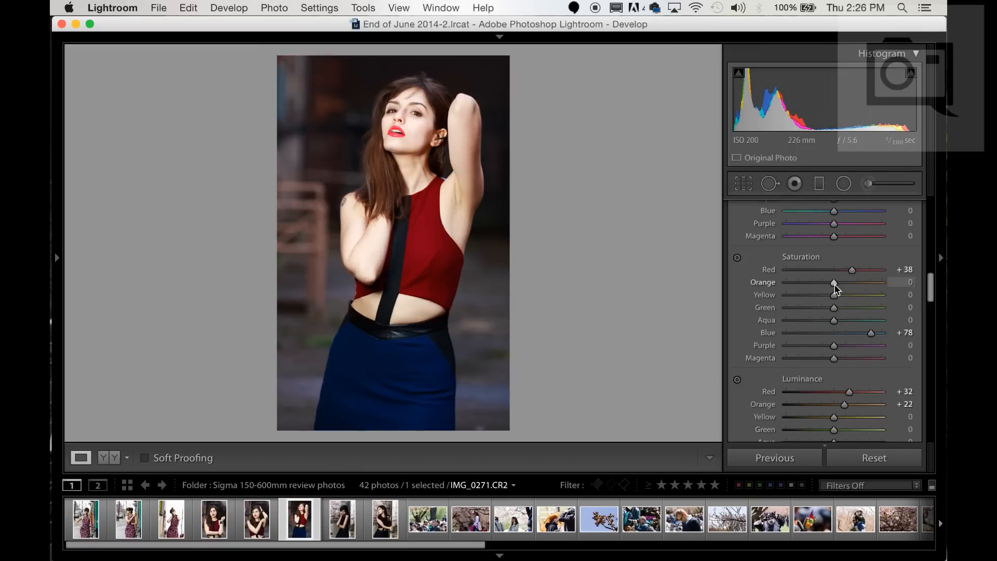
- Test orange saturation at both extremes and settle it at -9 for the skin
left_click_drag(835, 283, 883, 283)
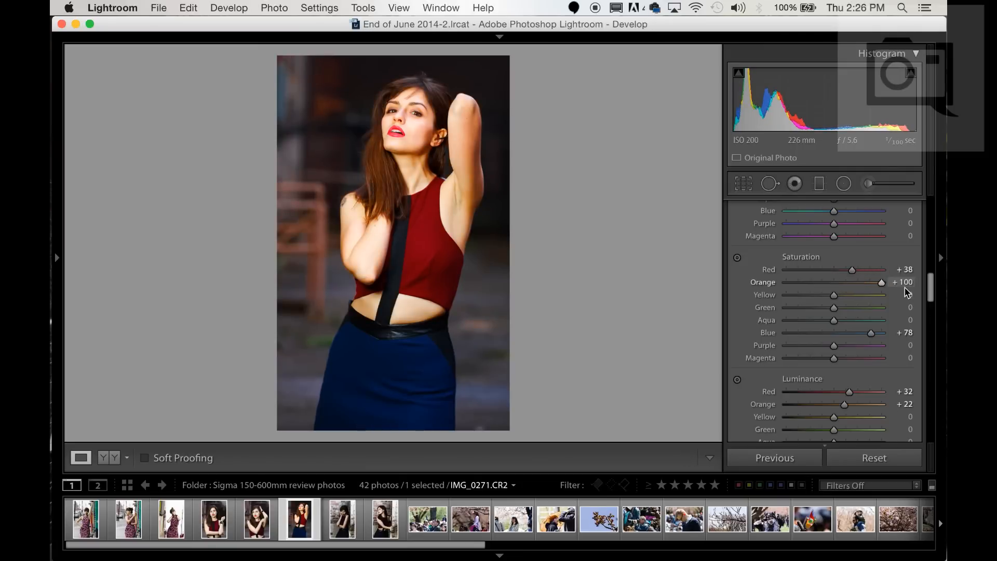
left_click_drag(882, 281, 786, 281)
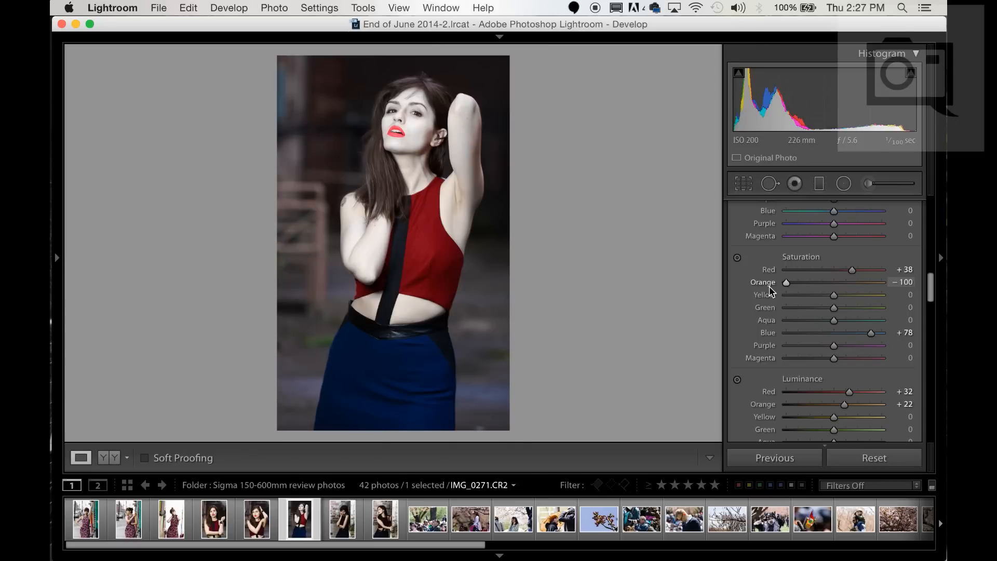
left_click_drag(785, 283, 837, 282)
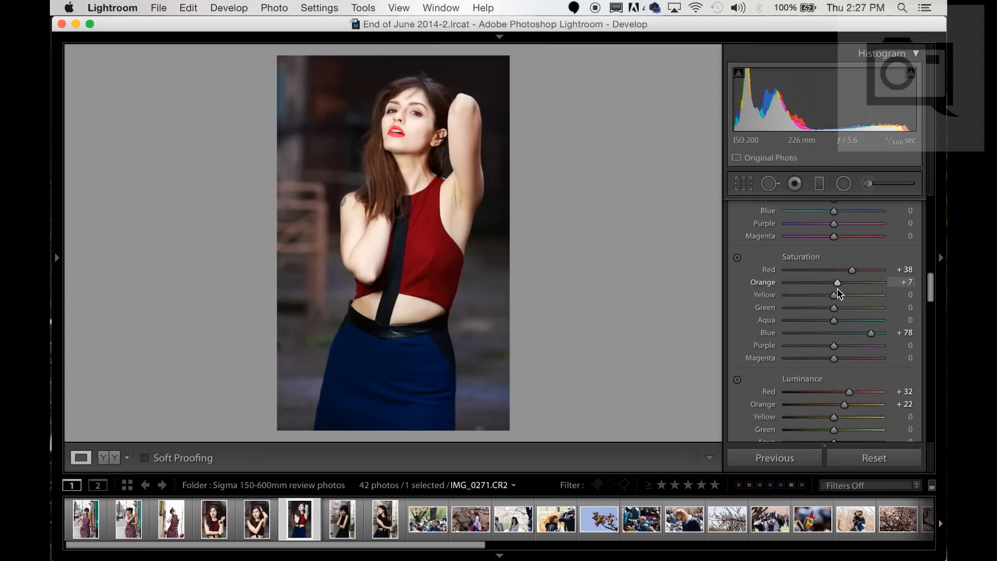
left_click_drag(837, 281, 829, 281)
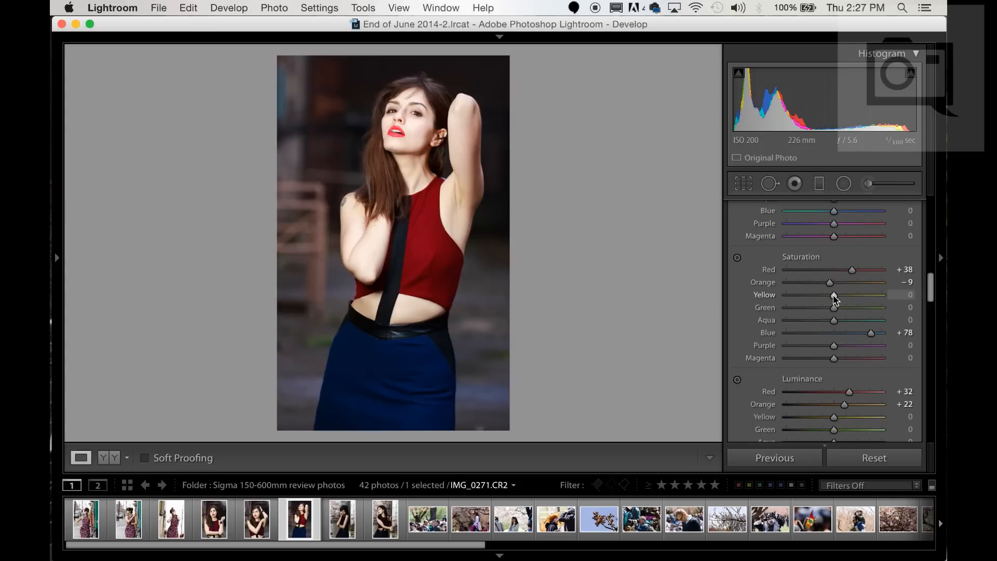
- Test yellow saturation at both extremes and settle it at -15
left_click_drag(833, 294, 881, 294)
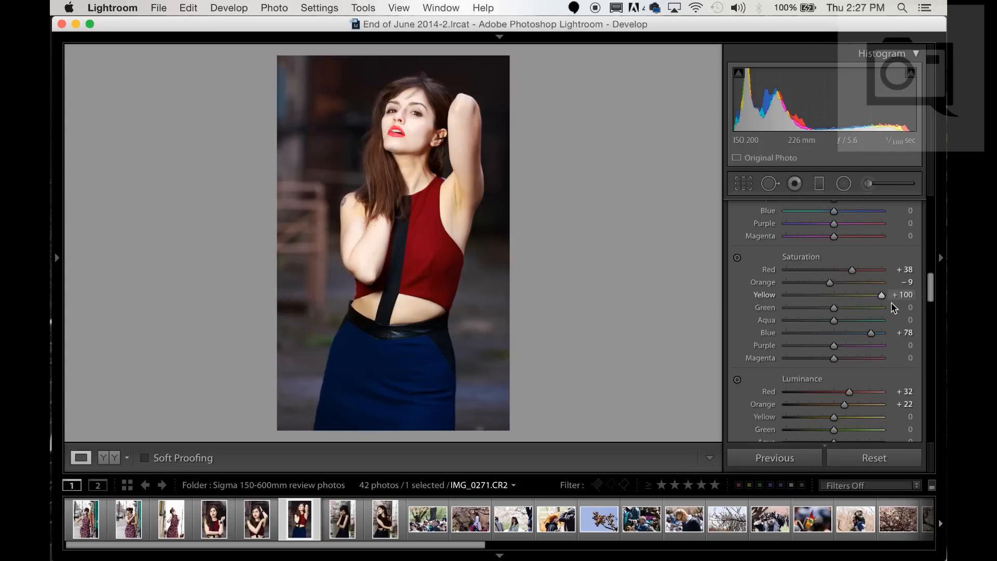
left_click_drag(881, 294, 801, 294)
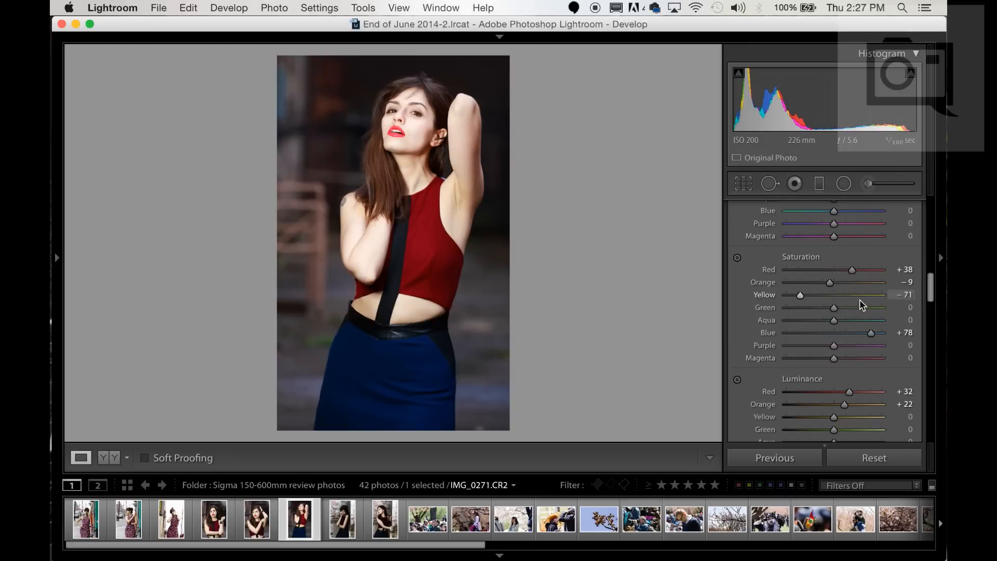
left_click_drag(800, 294, 868, 294)
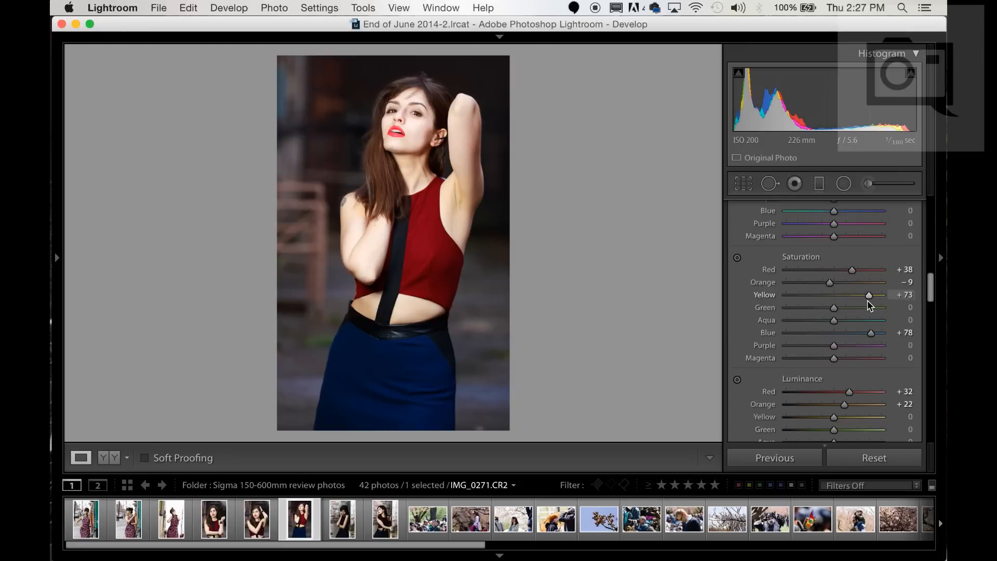
left_click_drag(869, 294, 830, 294)
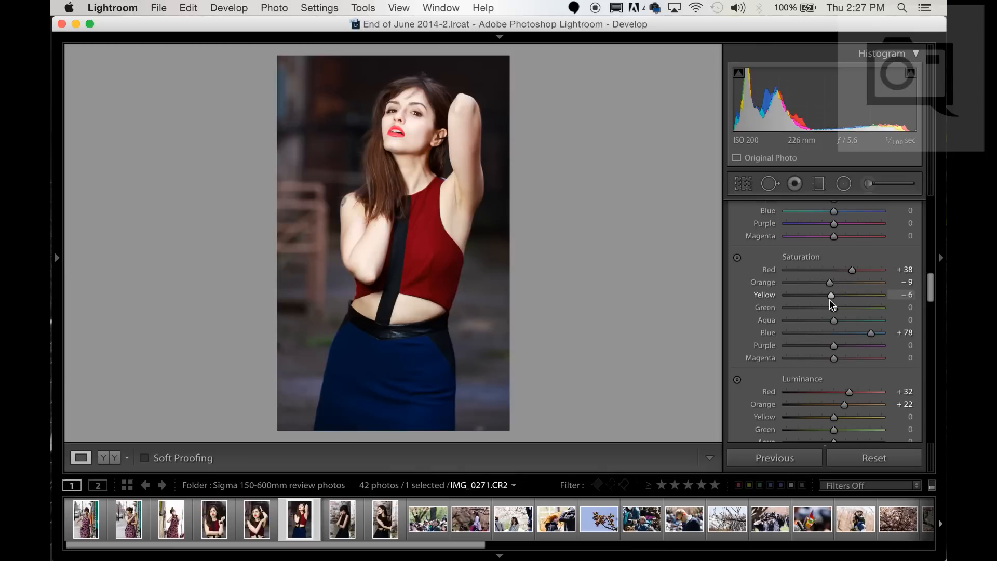
left_click_drag(830, 294, 828, 294)
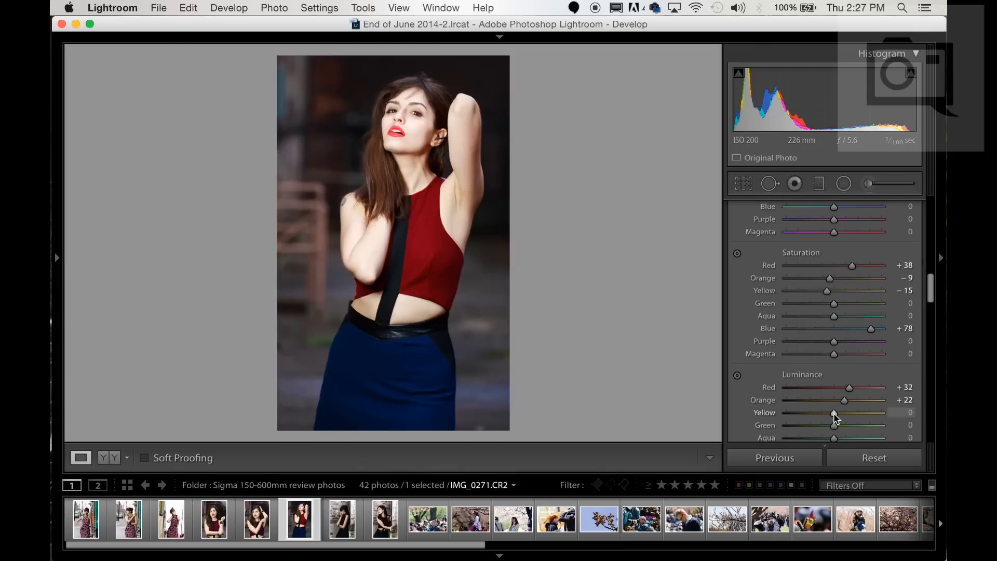
- Raise yellow luminance and settle it at +47
left_click_drag(834, 413, 843, 413)
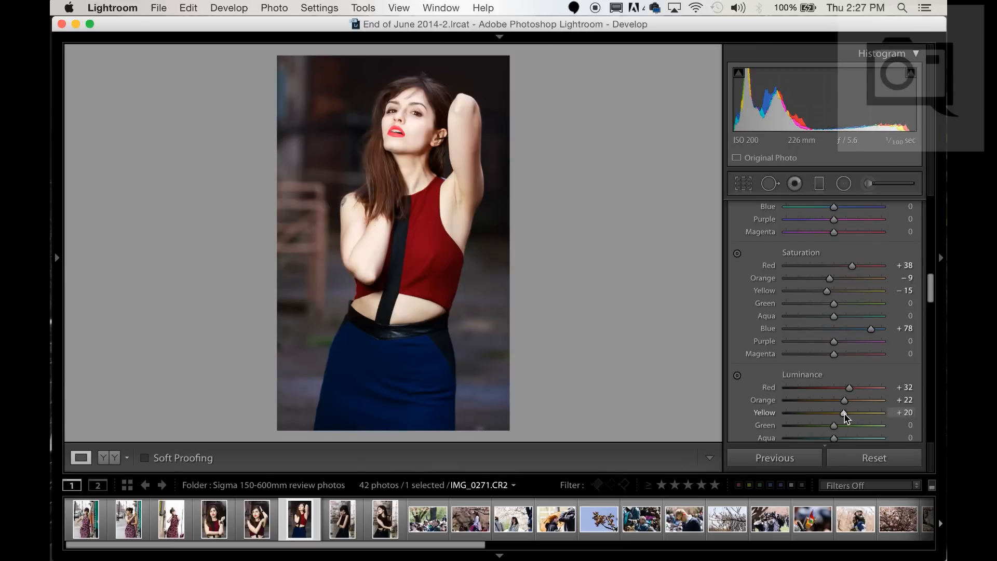
left_click_drag(834, 412, 844, 413)
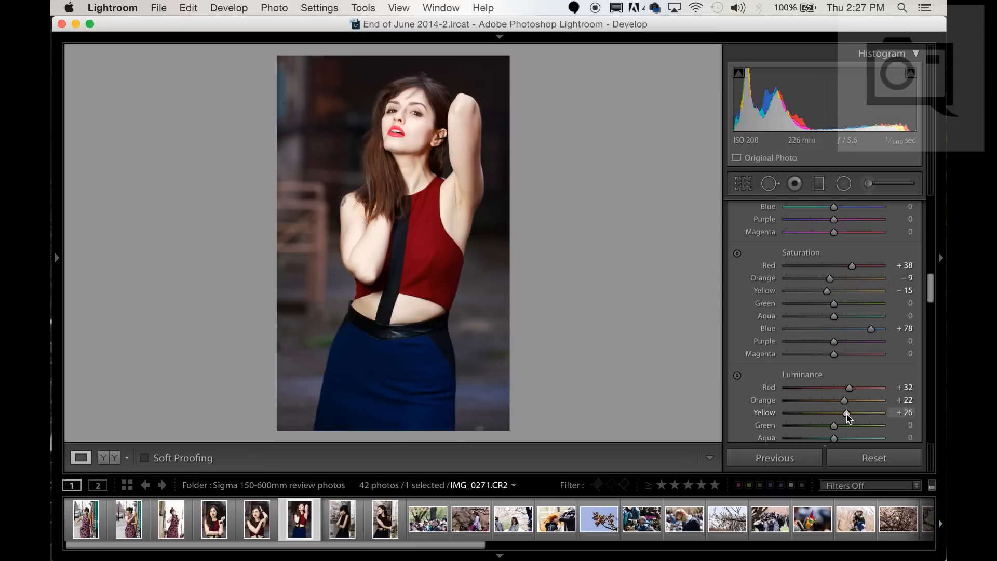
left_click_drag(835, 413, 865, 413)
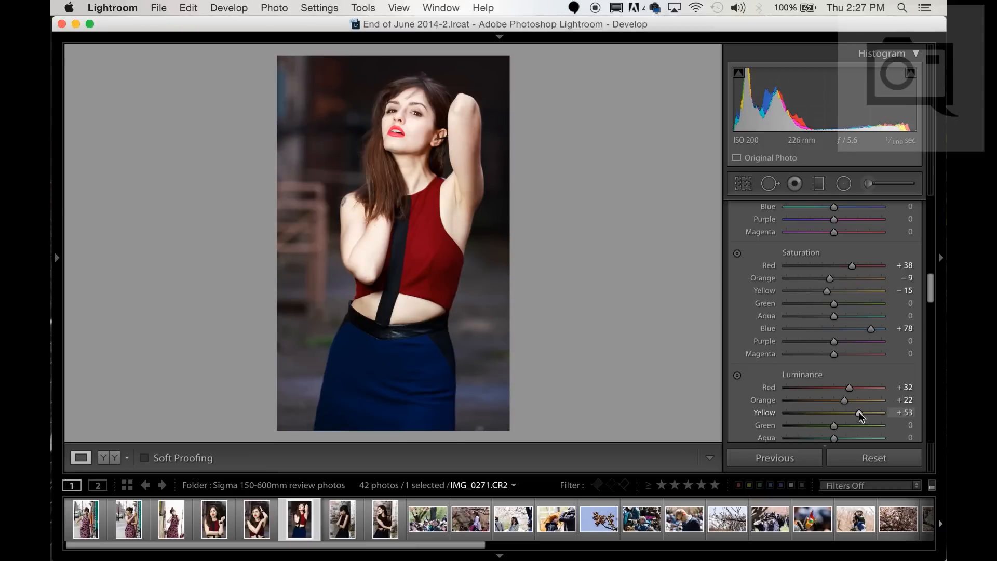
left_click_drag(860, 413, 857, 413)
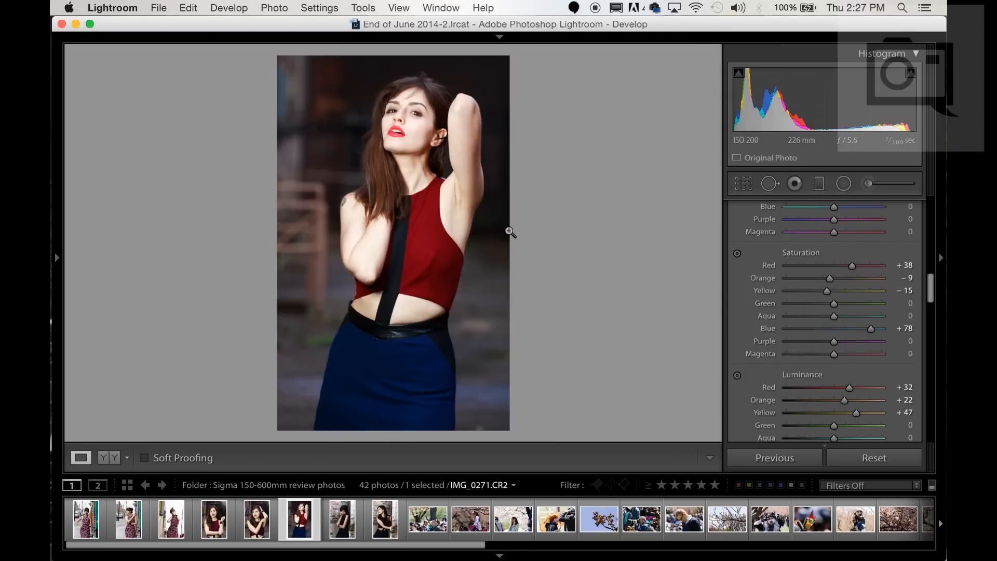
mouse_move(843, 303)
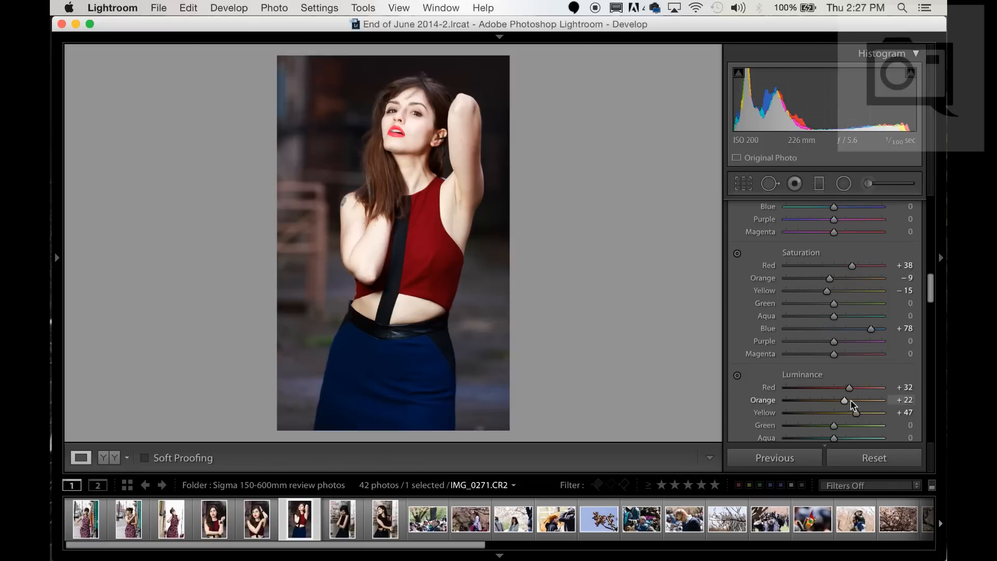
- Ease orange luminance down to about +17
left_click_drag(844, 399, 841, 399)
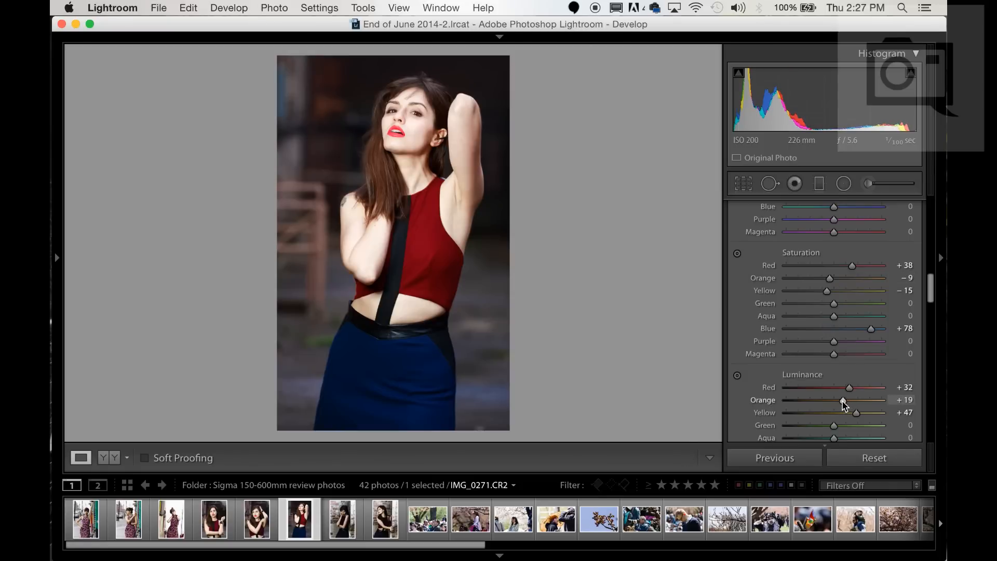
left_click_drag(845, 399, 841, 399)
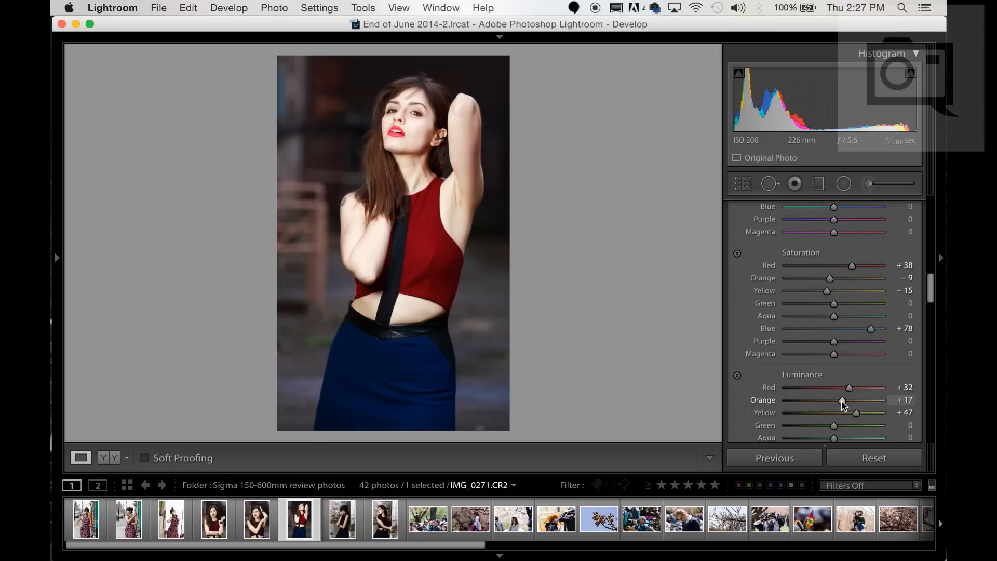
left_click_drag(845, 399, 839, 399)
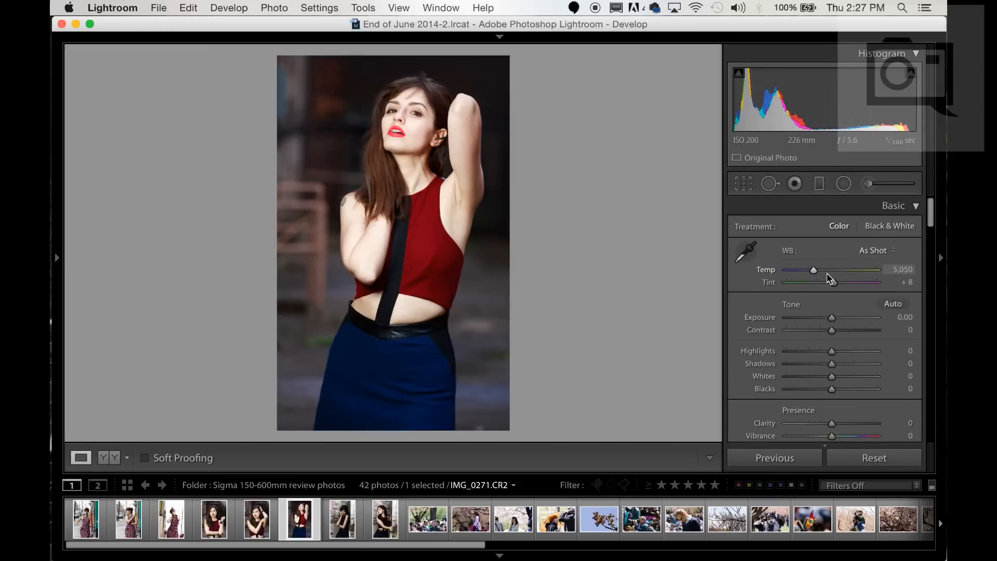
- Warm the white balance temperature in stages up to 5,941
left_click_drag(812, 269, 817, 269)
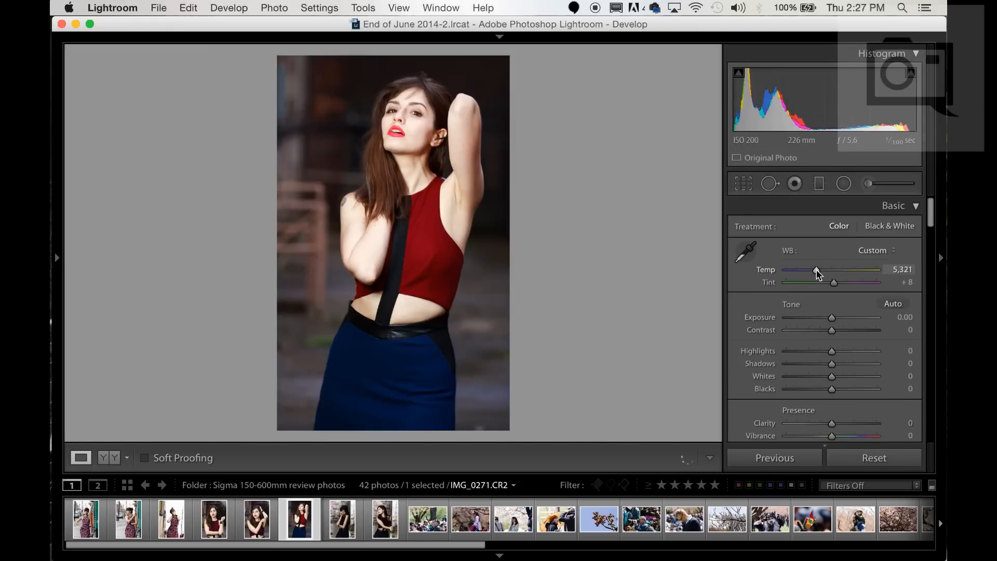
left_click_drag(817, 273, 823, 273)
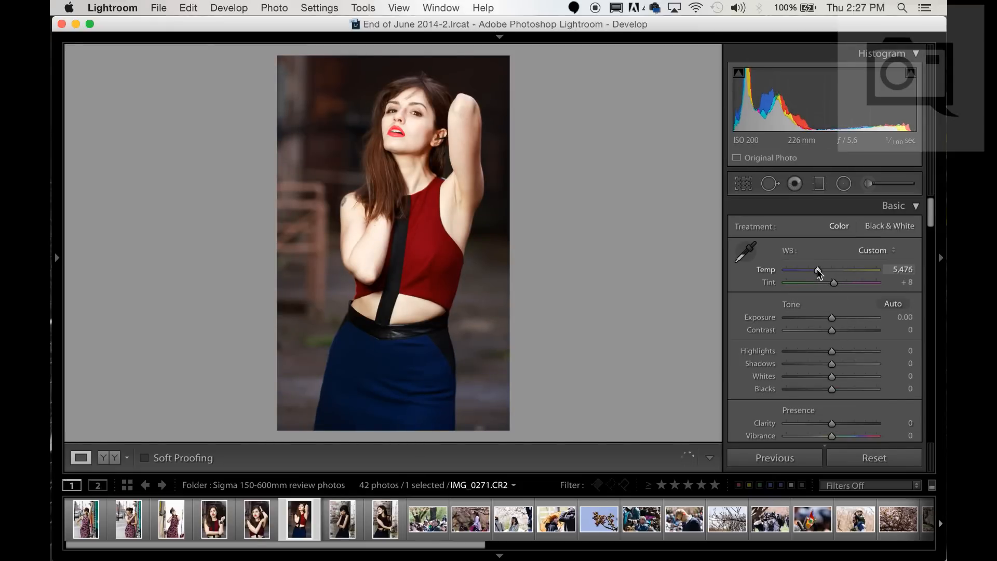
left_click_drag(819, 273, 827, 273)
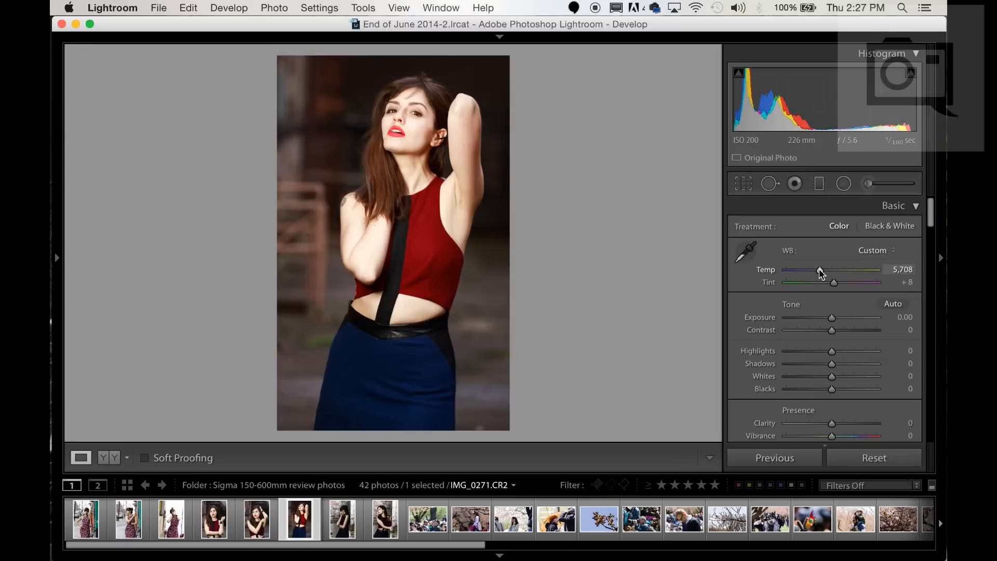
left_click_drag(821, 272, 827, 273)
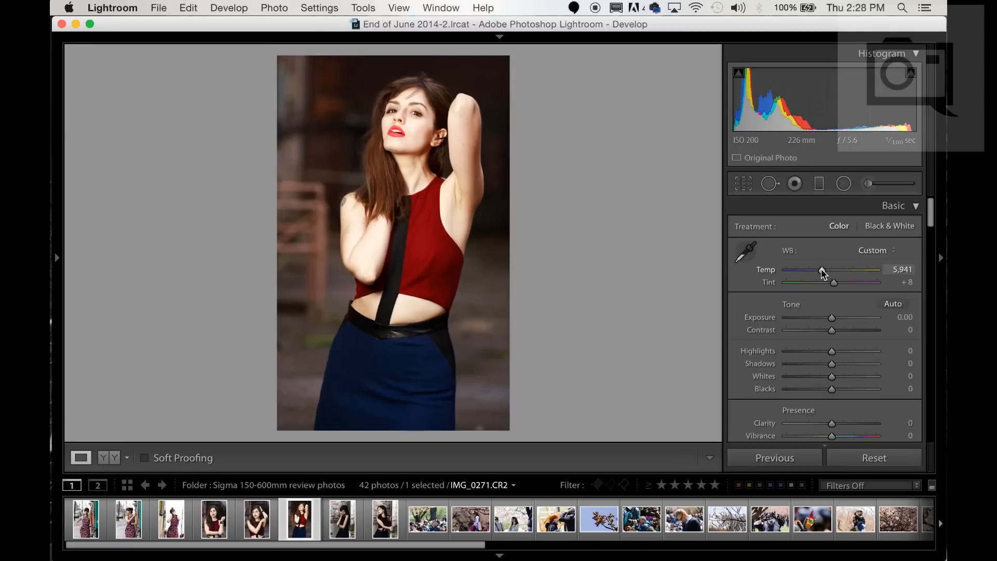
mouse_move(833, 333)
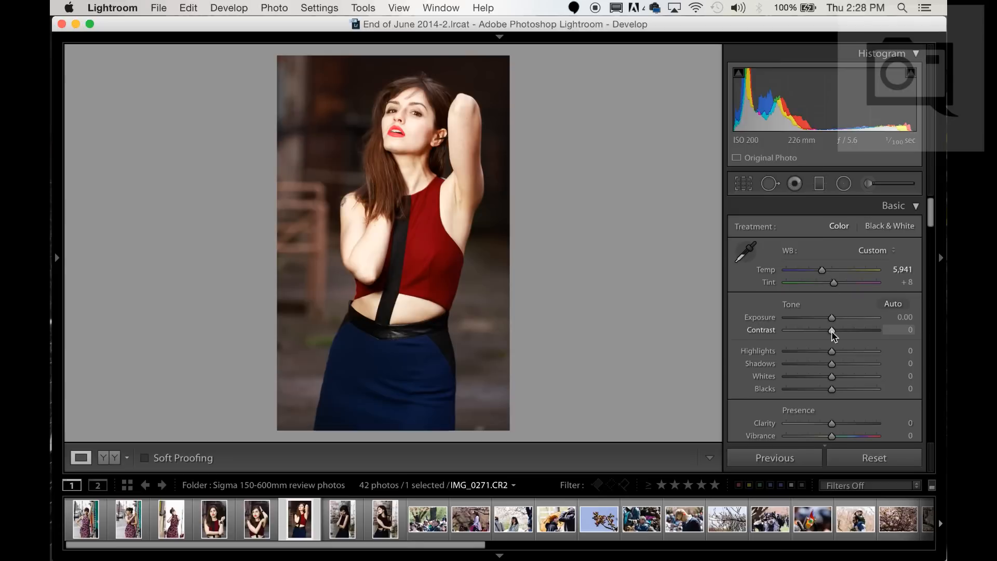
- Set contrast to −6, blacks to −29 and clarity to +19
left_click_drag(831, 330, 852, 330)
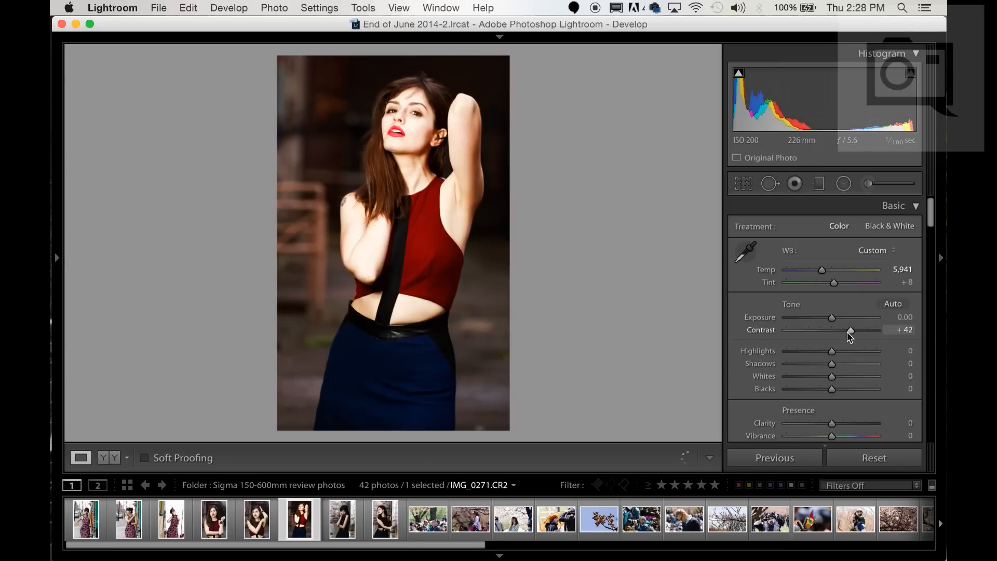
left_click_drag(851, 330, 829, 330)
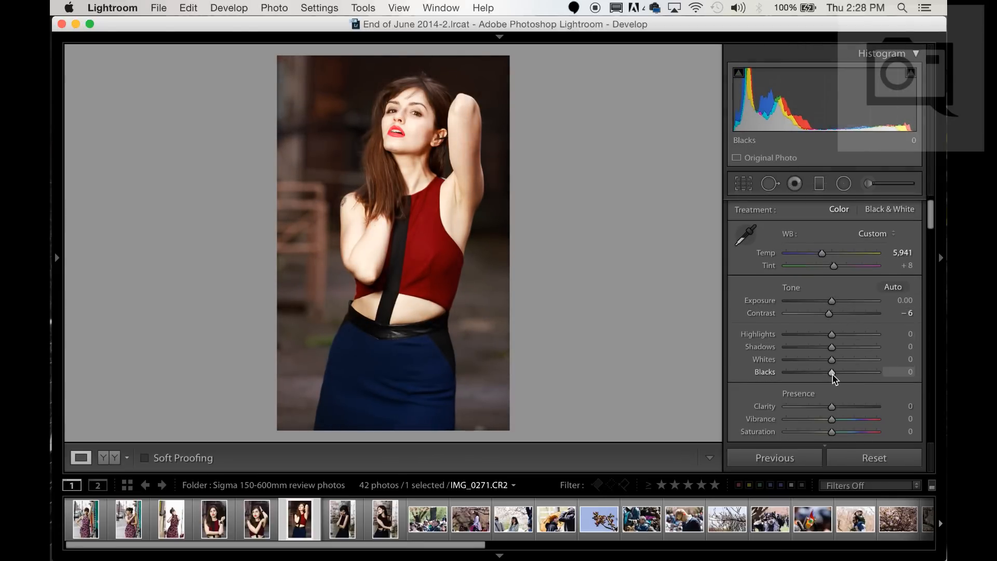
left_click_drag(831, 372, 820, 372)
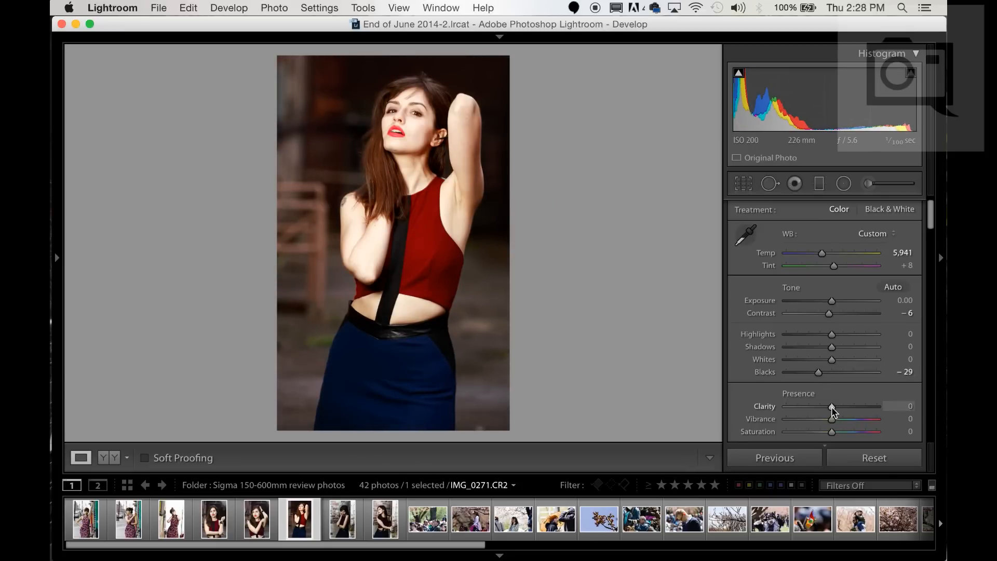
left_click_drag(832, 407, 841, 407)
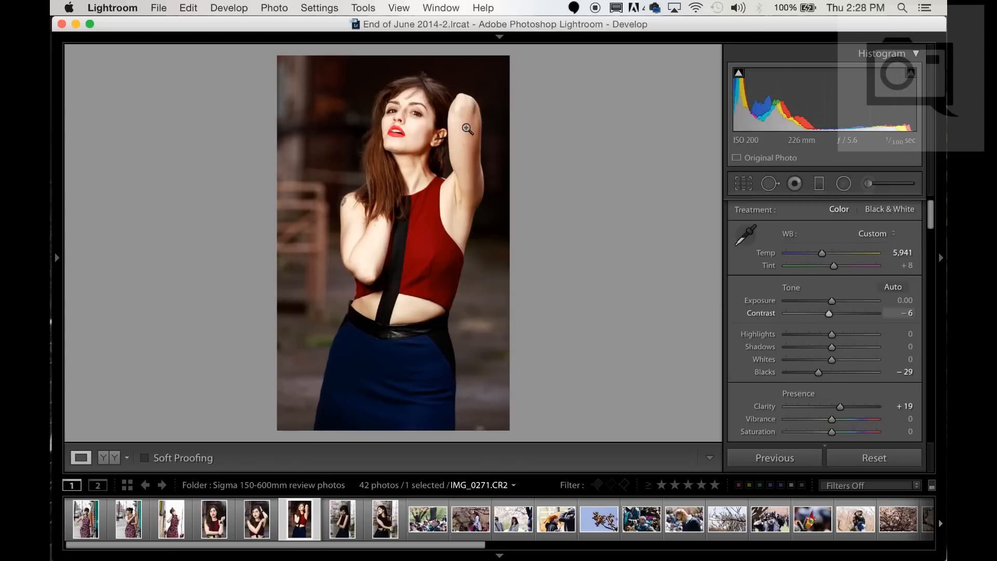
left_click(467, 129)
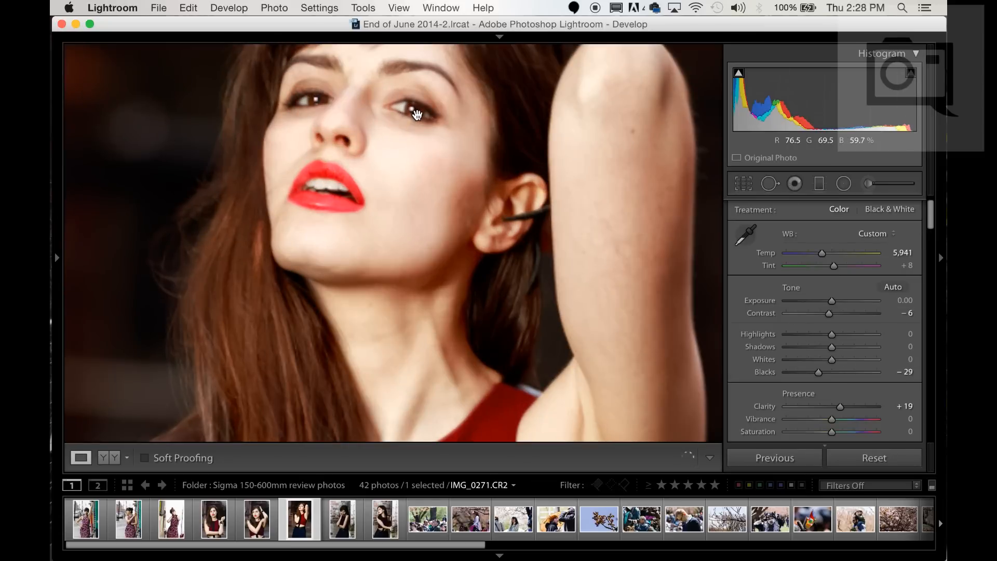
left_click_drag(416, 114, 418, 160)
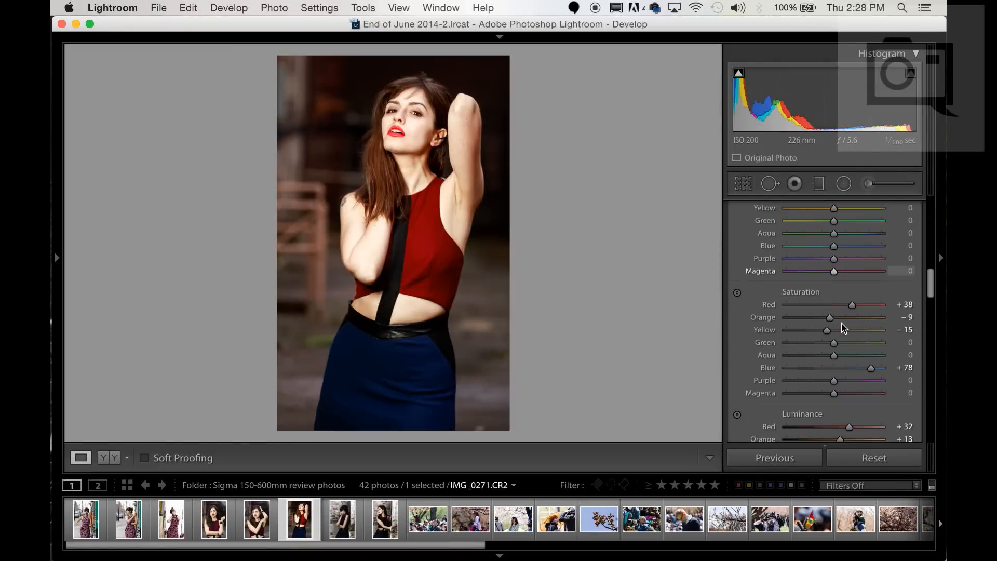
- Lower the HSL orange luminance from +12 down to +9
scroll("down", 3)
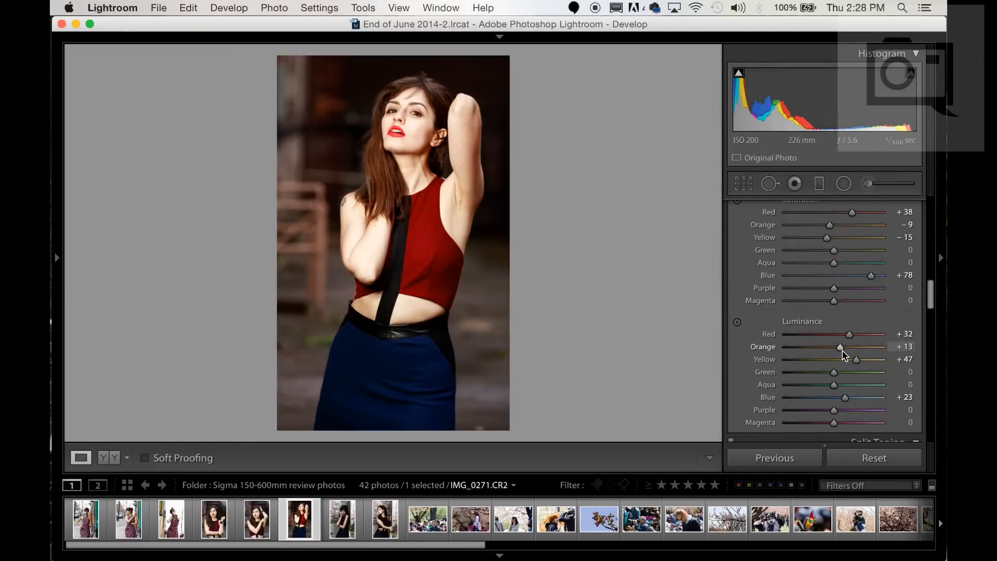
left_click_drag(840, 347, 839, 347)
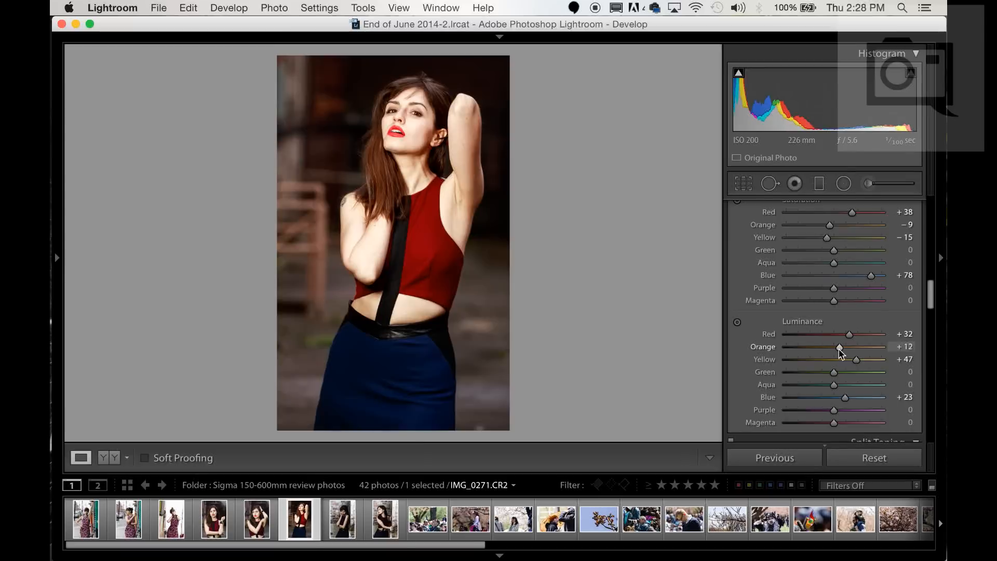
left_click_drag(839, 347, 838, 347)
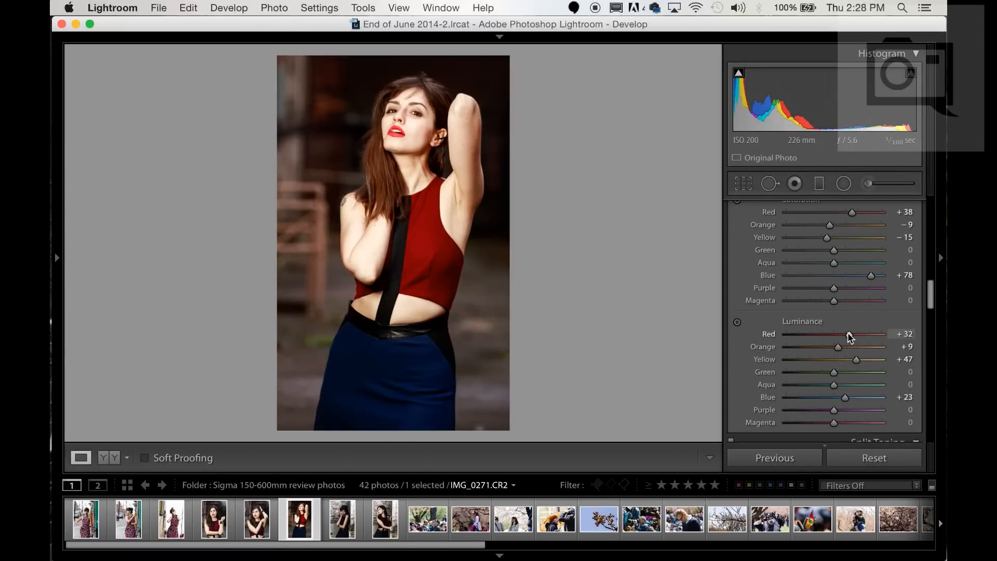
left_click_drag(855, 334, 844, 336)
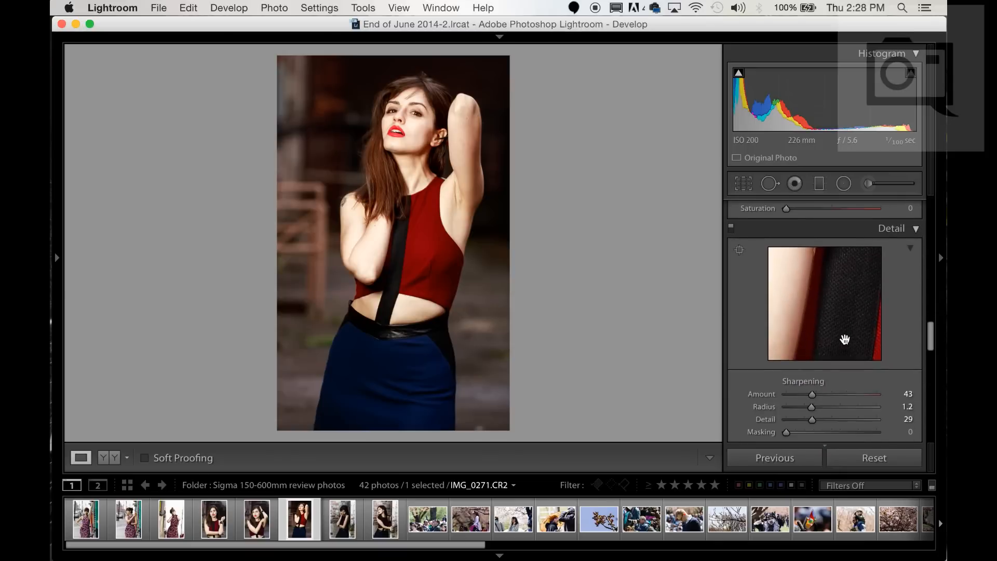
- Tick Enable Profile Corrections in Lens Corrections
scroll("down", 3)
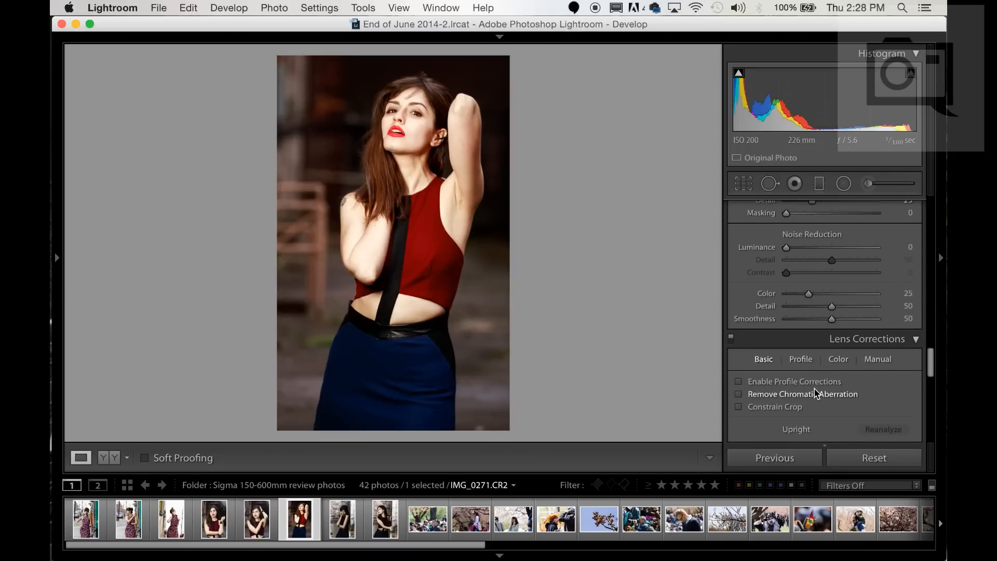
mouse_move(877, 389)
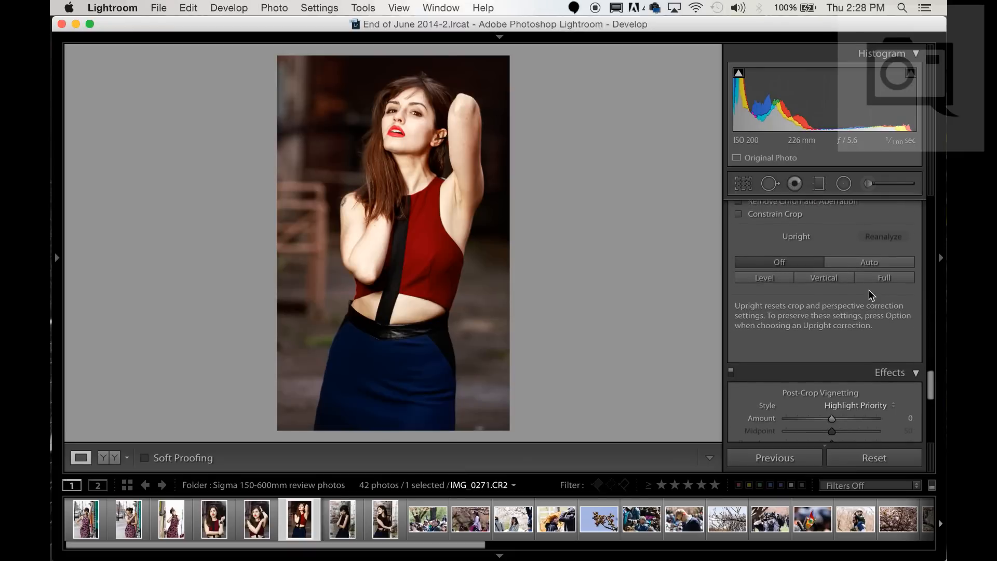
left_click(739, 217)
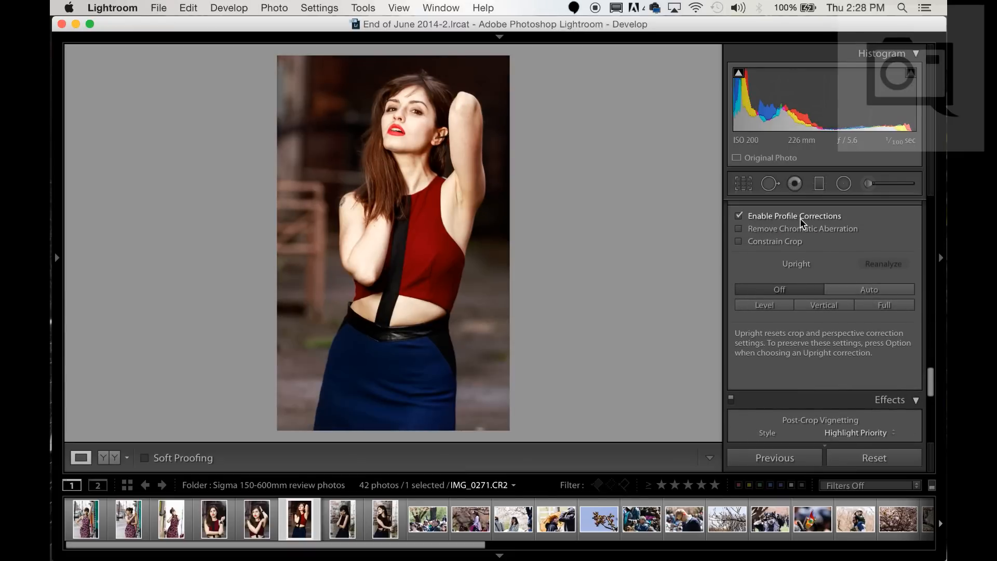